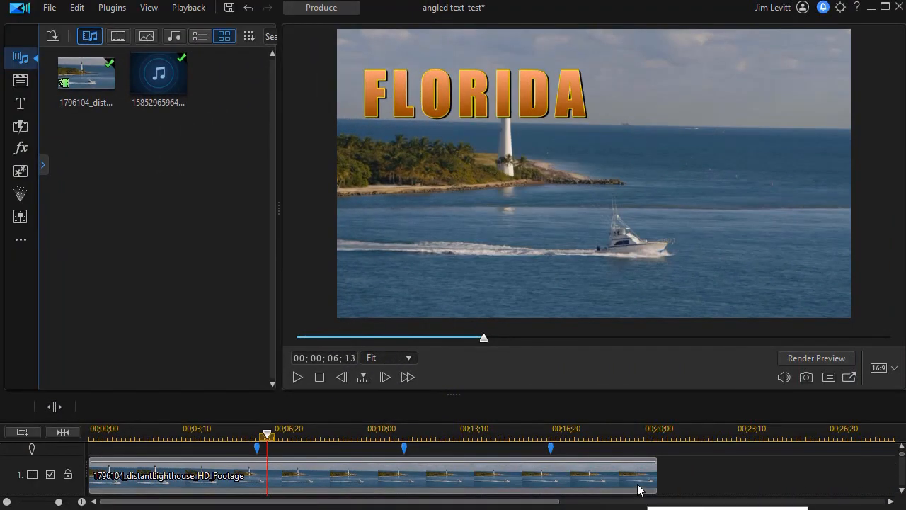
mouse_move(555, 406)
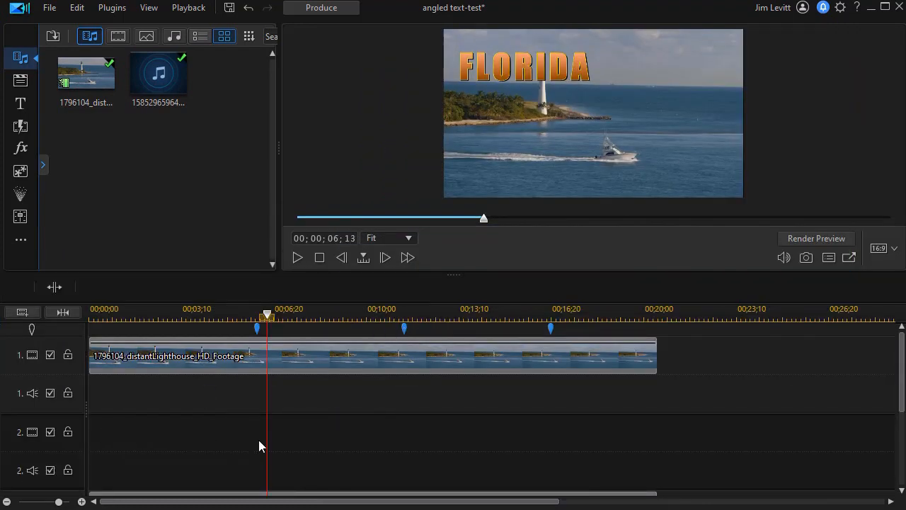
mouse_move(289, 442)
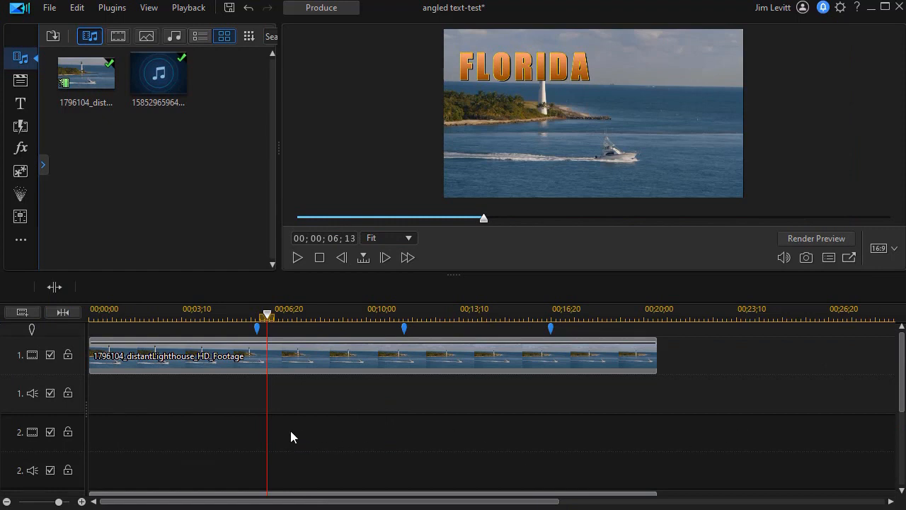
Step: Select the FLVACATION.COM text in the preview of the lighthouse footage
scroll(down, 3)
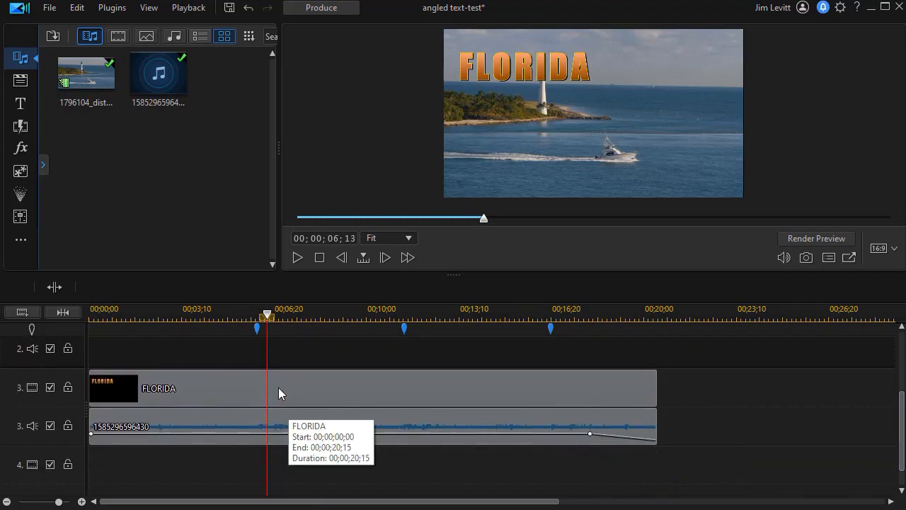
mouse_move(277, 405)
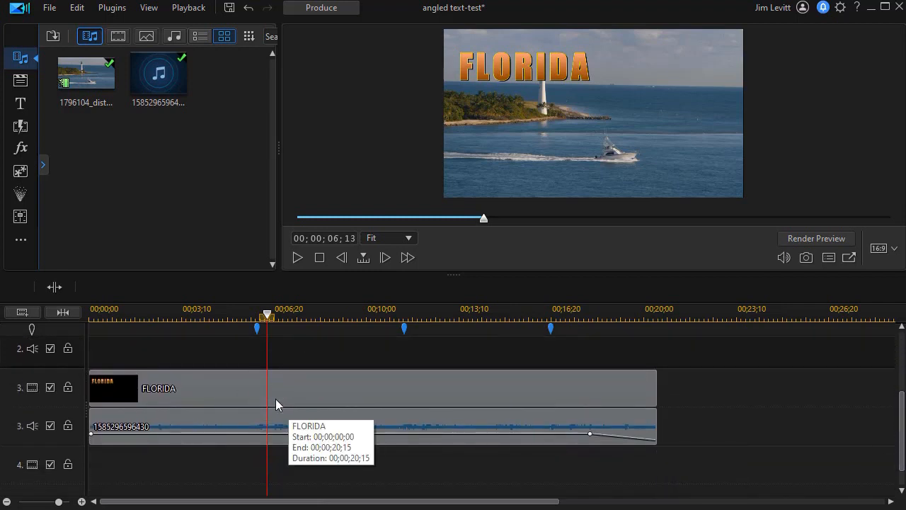
mouse_move(306, 409)
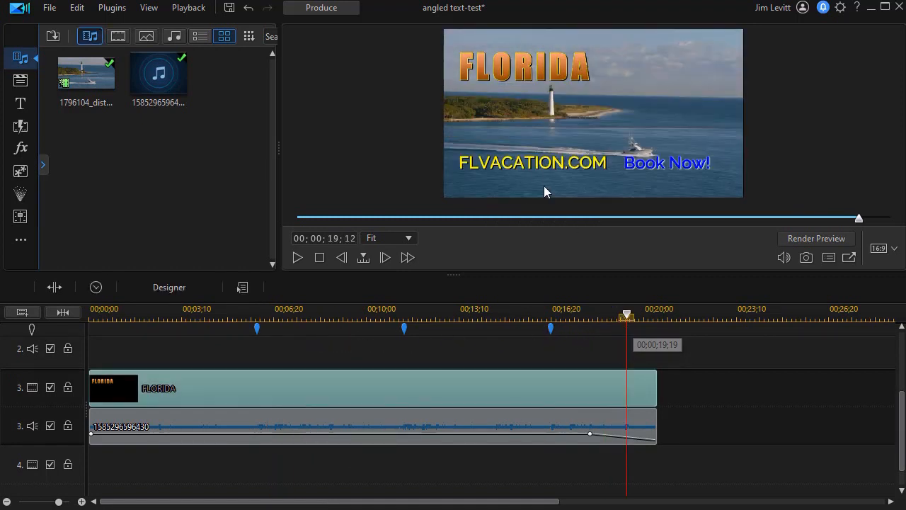
click(533, 163)
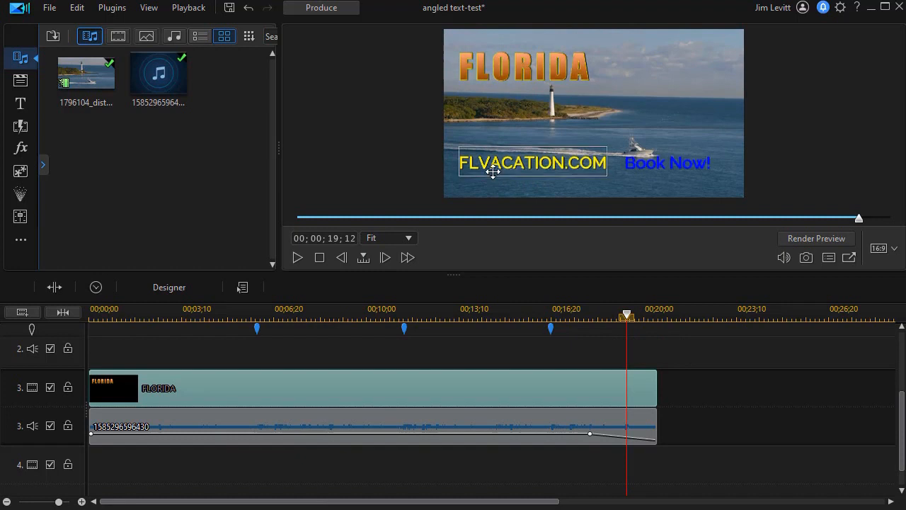
click(666, 162)
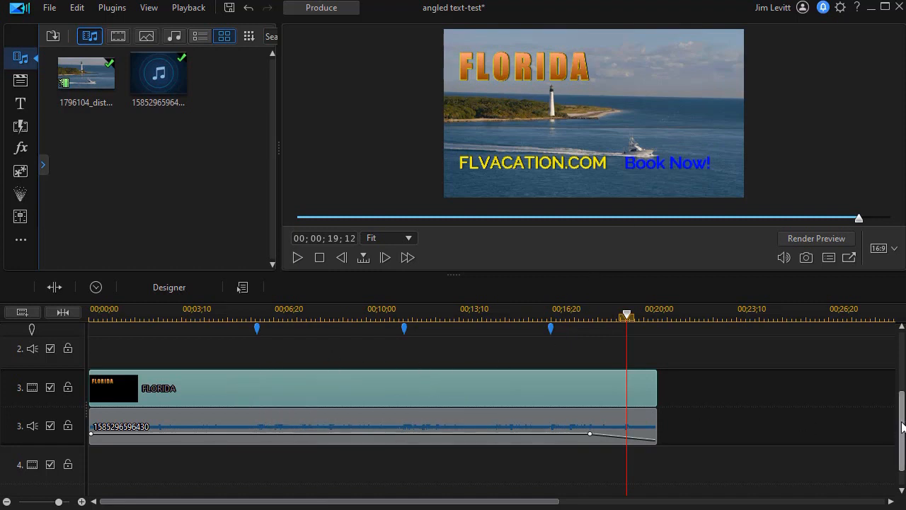
mouse_move(657, 395)
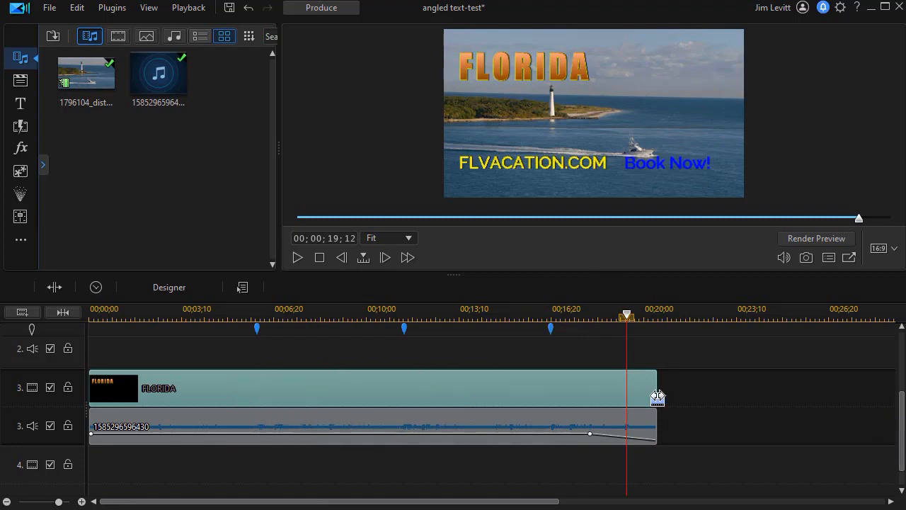
mouse_move(405, 394)
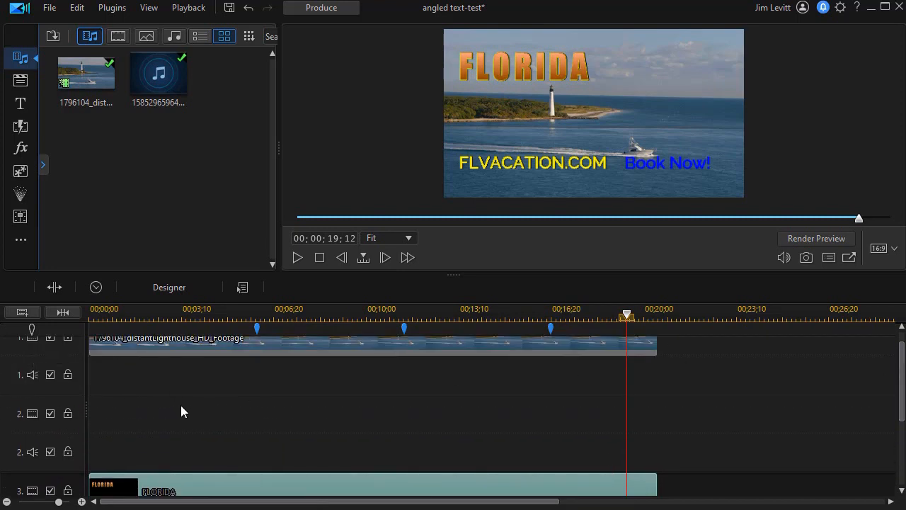
mouse_move(60, 170)
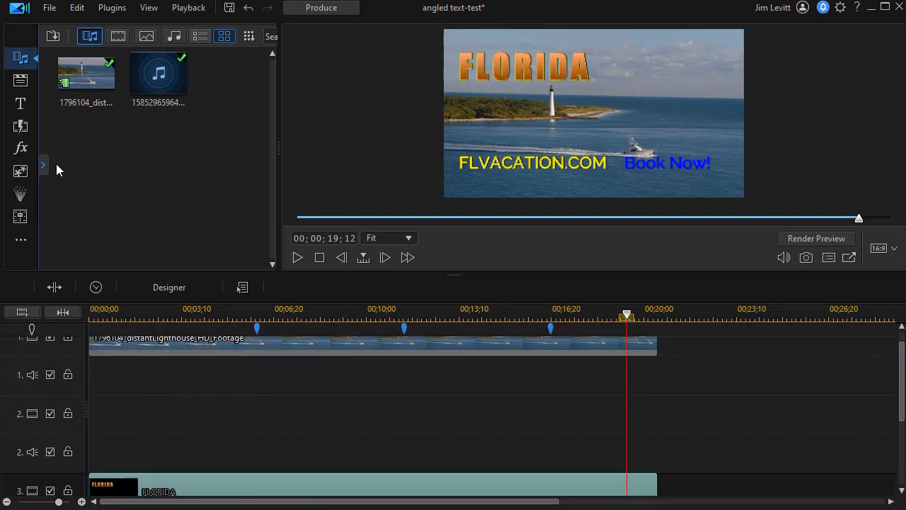
mouse_move(82, 166)
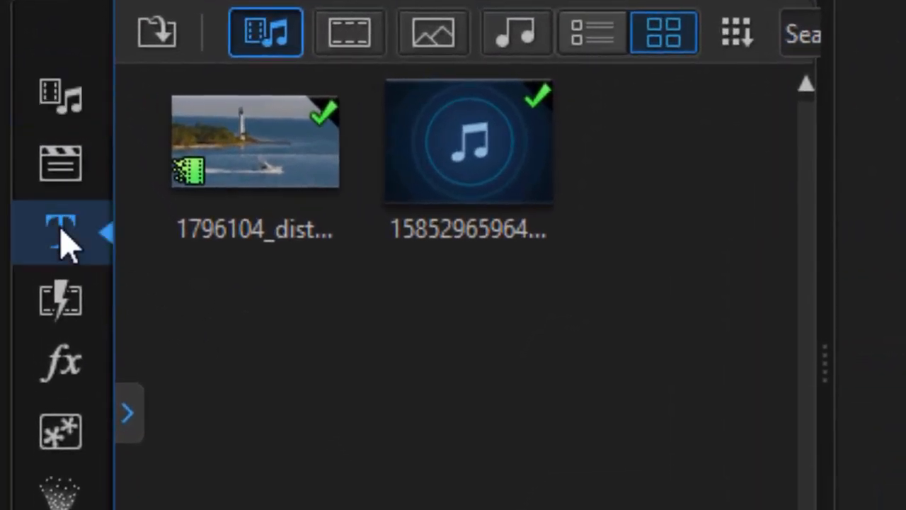
Step: Place the Default 3D template from the Title Room onto a timeline track
click(61, 233)
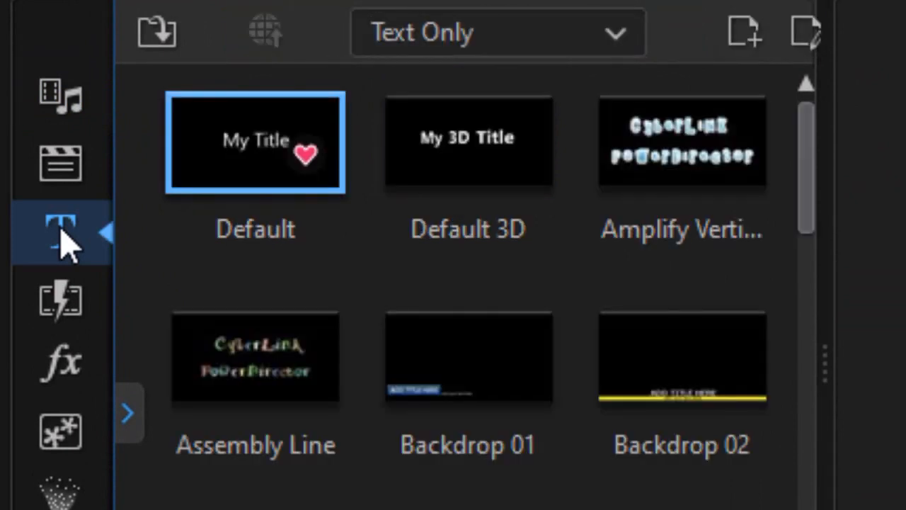
mouse_move(309, 232)
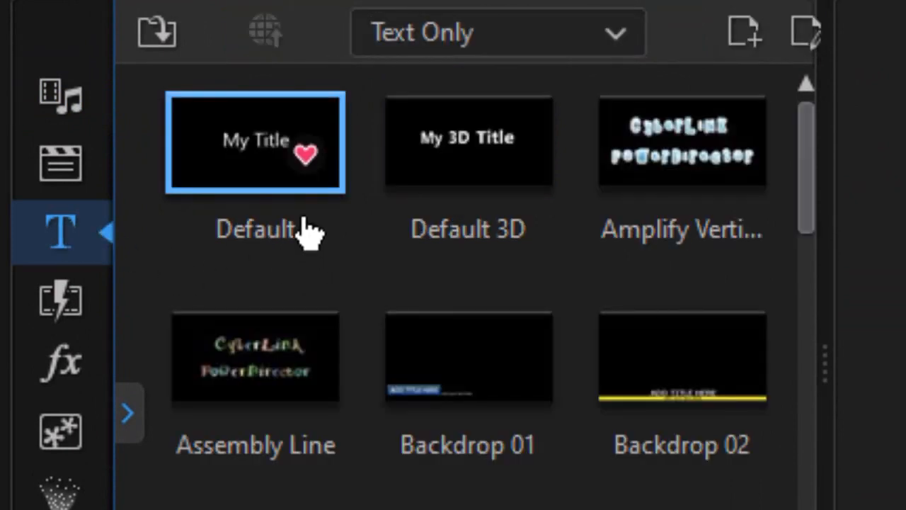
right_click(255, 142)
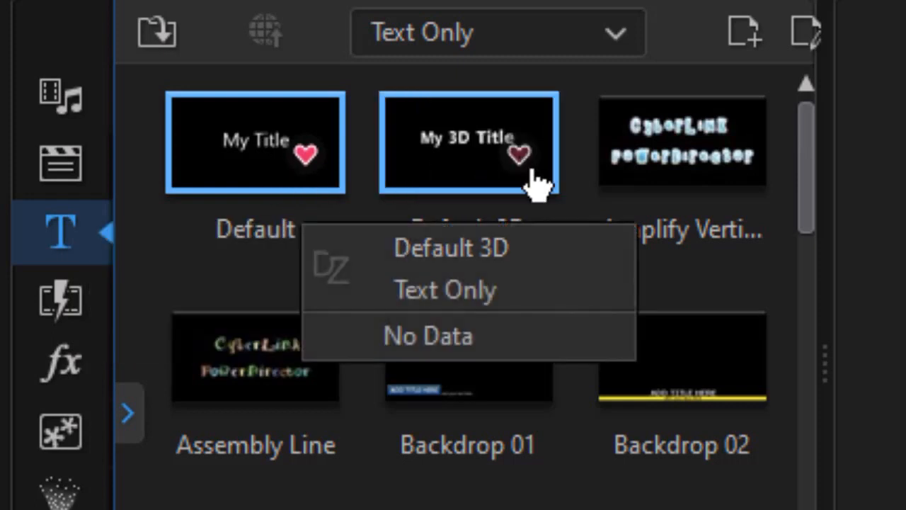
mouse_move(488, 153)
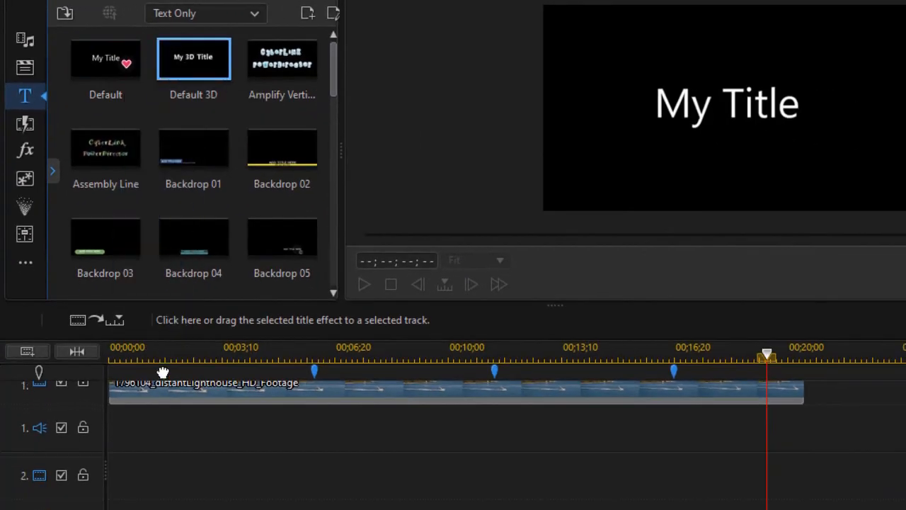
drag(192, 58, 238, 480)
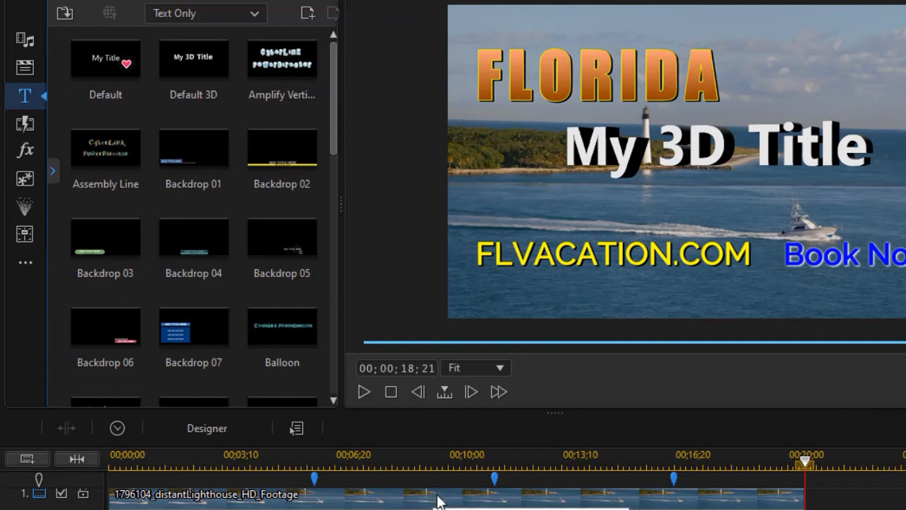
mouse_move(437, 487)
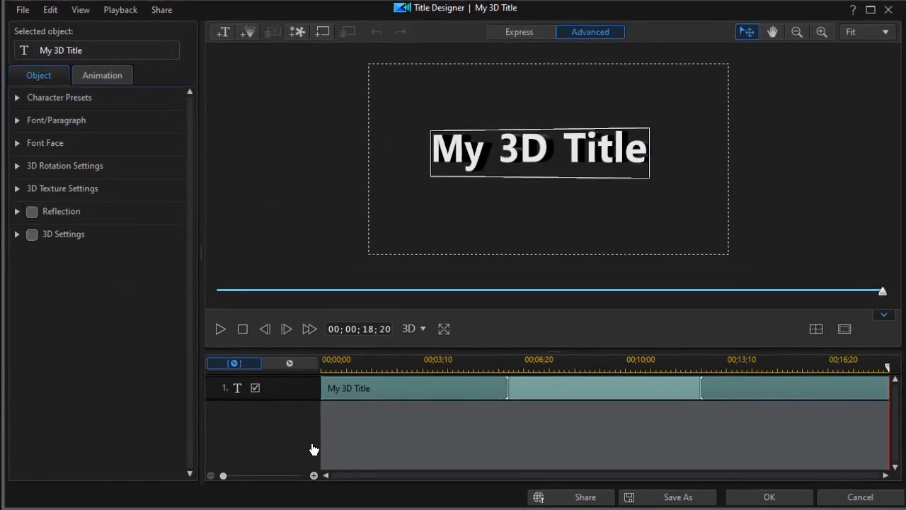
Step: Reveal the title's Font/Paragraph settings (Segoe UI, size 48, bold)
click(56, 119)
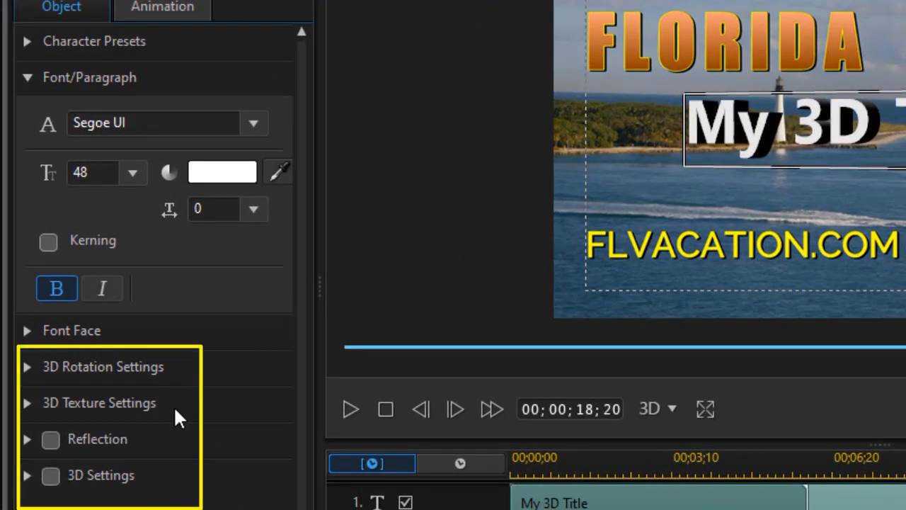
mouse_move(175, 493)
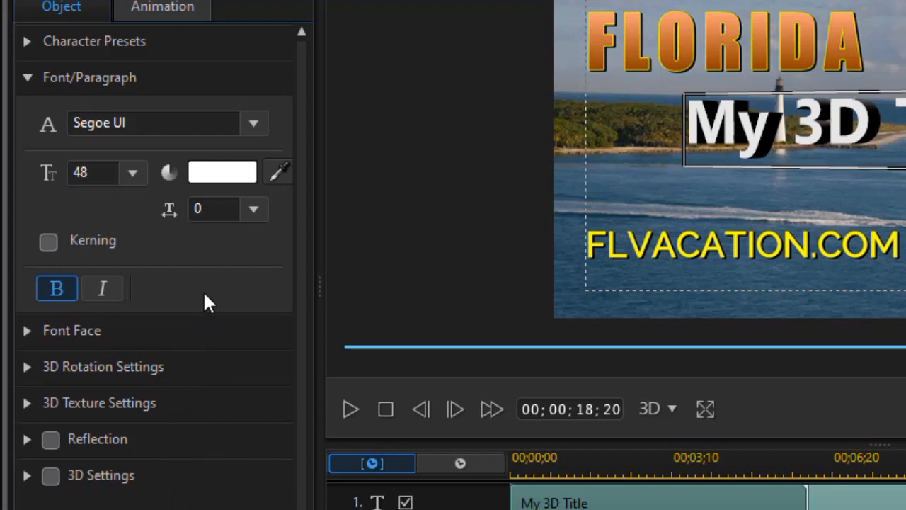
mouse_move(210, 272)
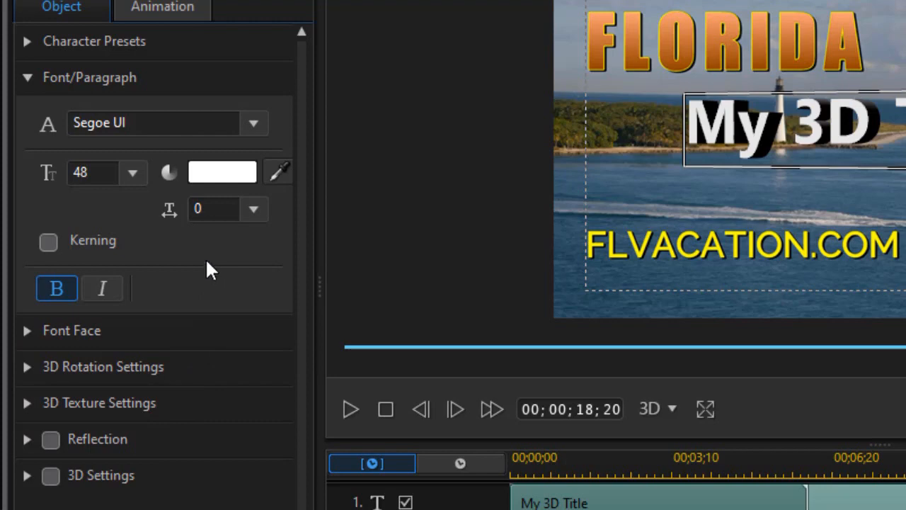
mouse_move(54, 64)
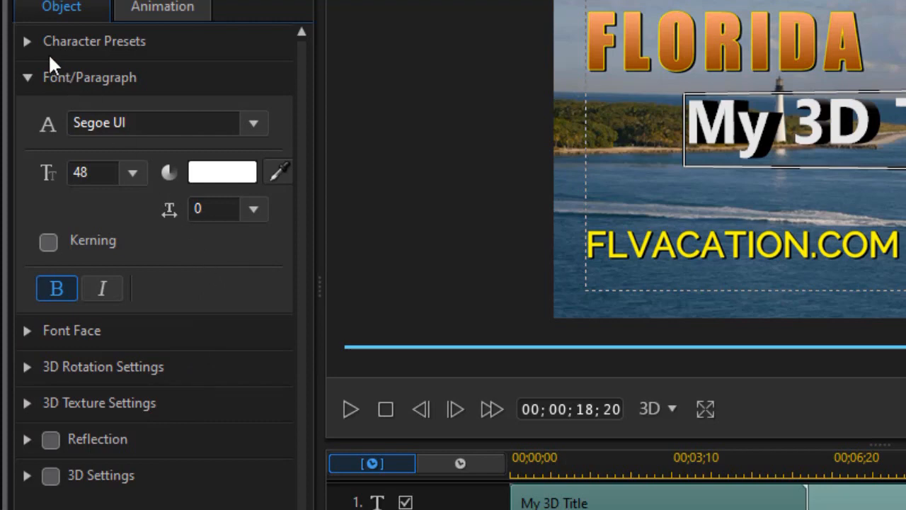
click(27, 41)
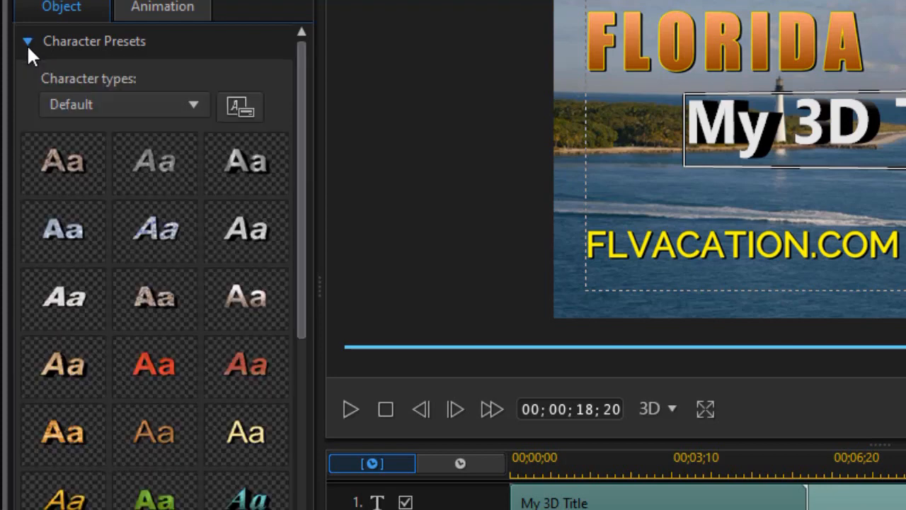
scroll(down, 3)
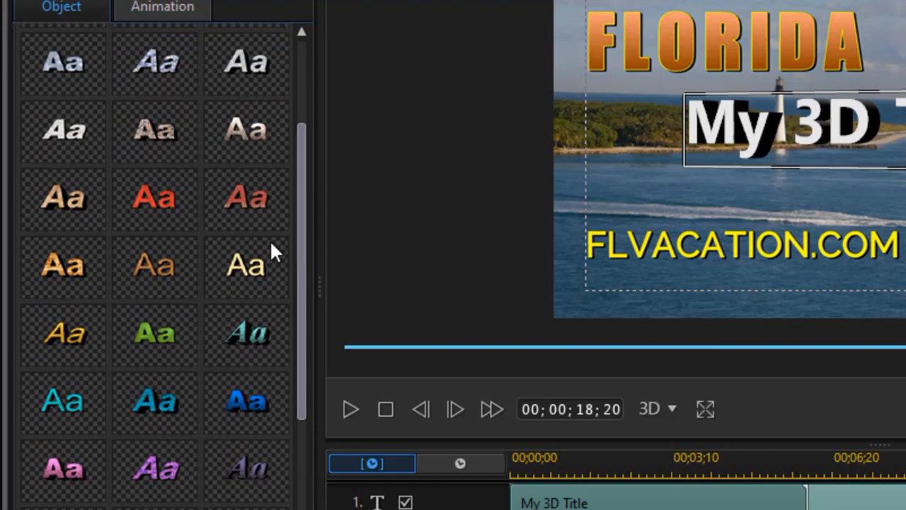
scroll(down, 3)
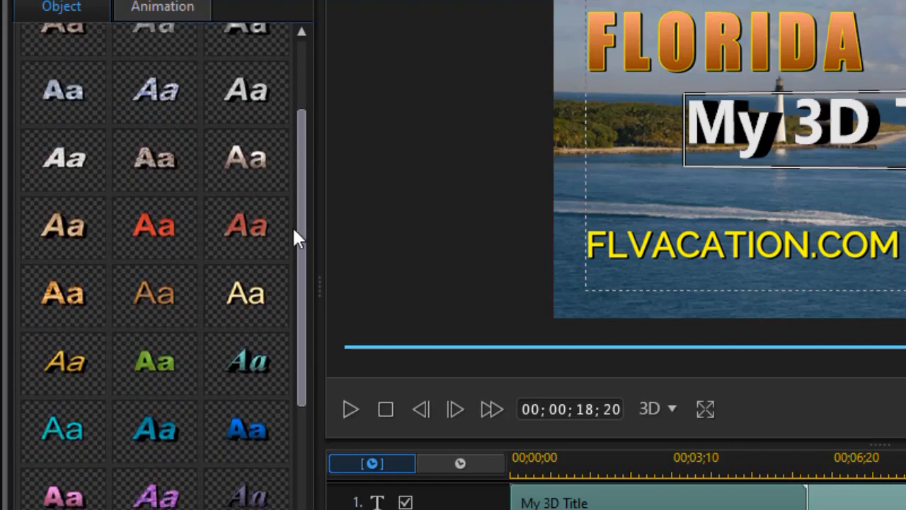
scroll(down, 3)
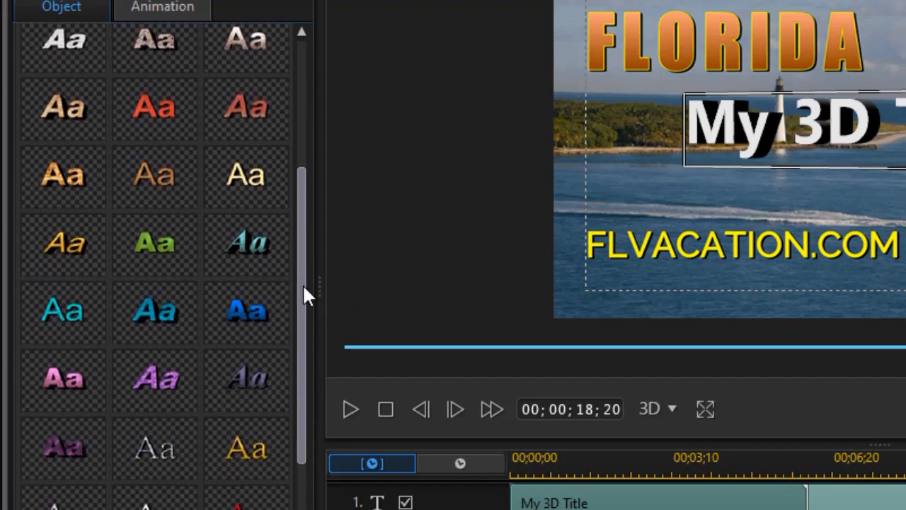
scroll(up, 3)
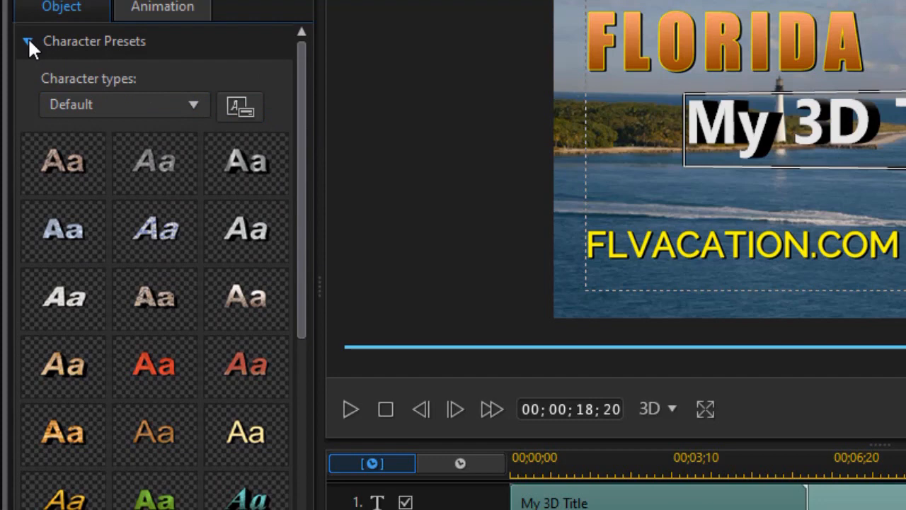
click(27, 41)
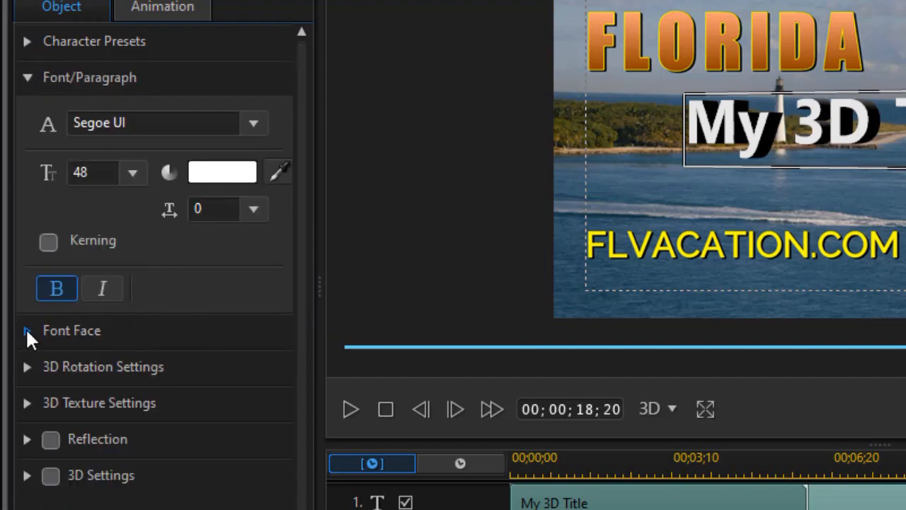
Step: Try the Font Face Extrusion up to 100, then return it to the minimum of 1
click(27, 329)
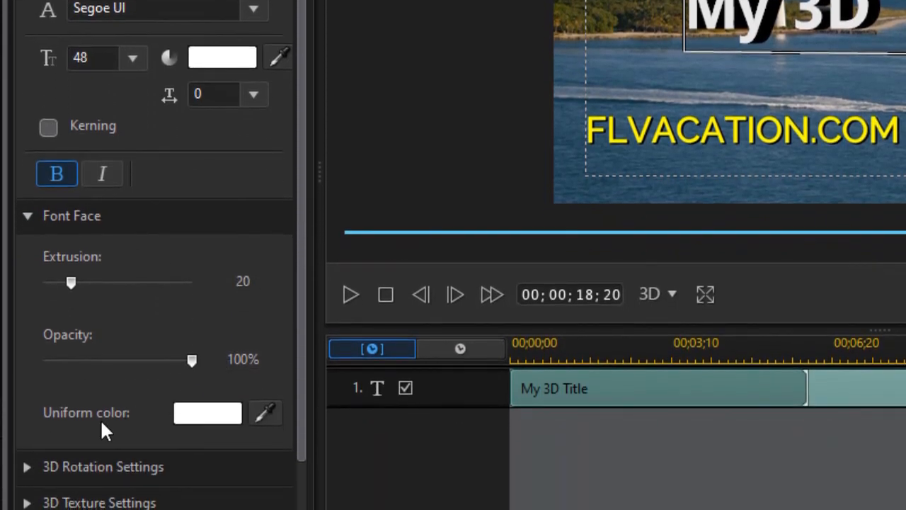
click(207, 413)
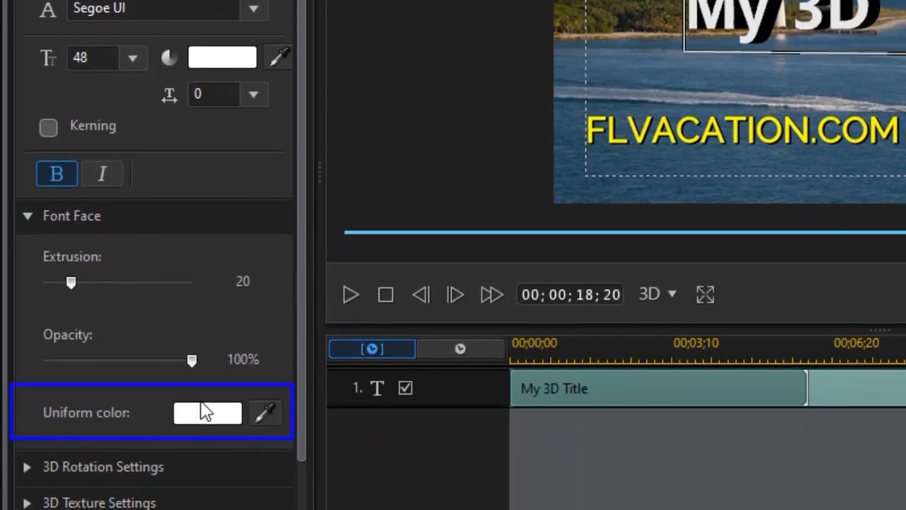
mouse_move(79, 291)
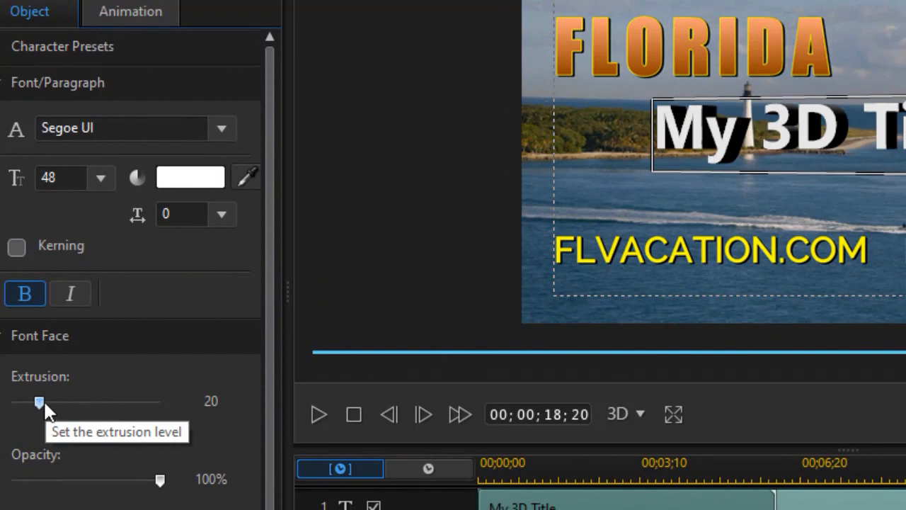
drag(40, 402, 42, 402)
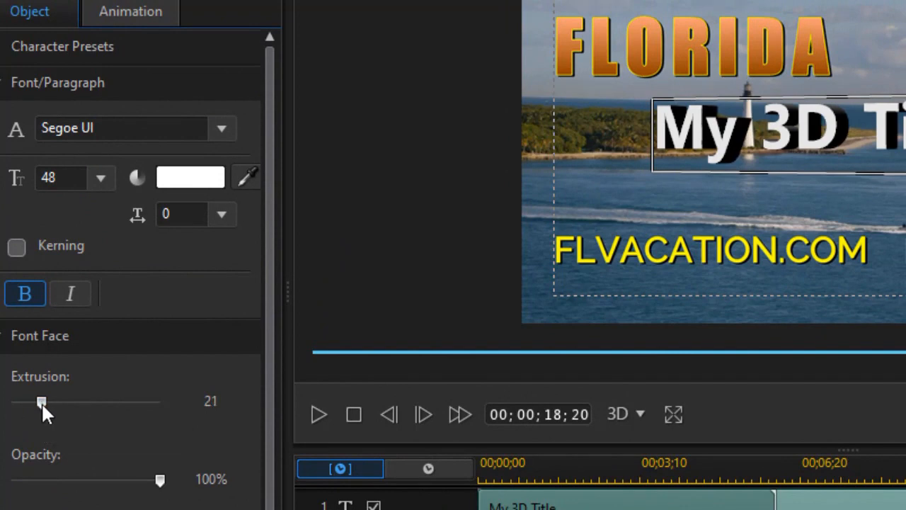
drag(41, 402, 60, 402)
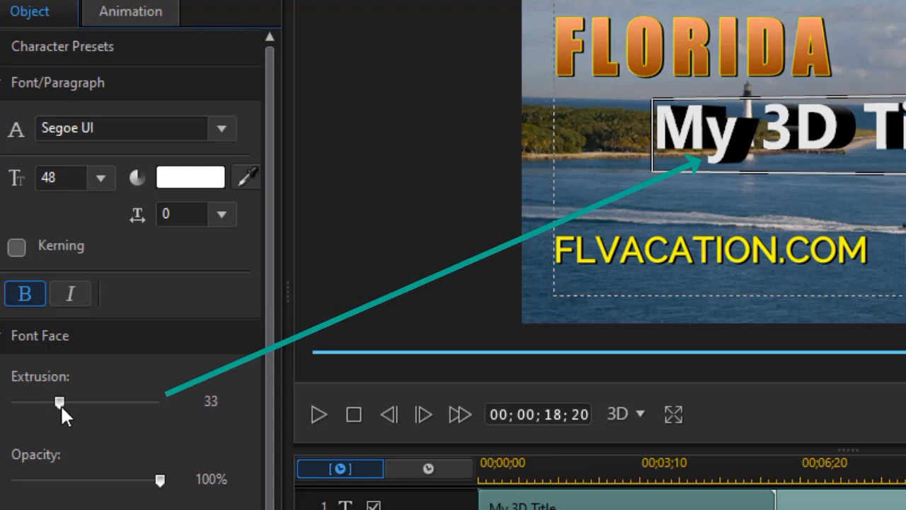
drag(59, 402, 63, 402)
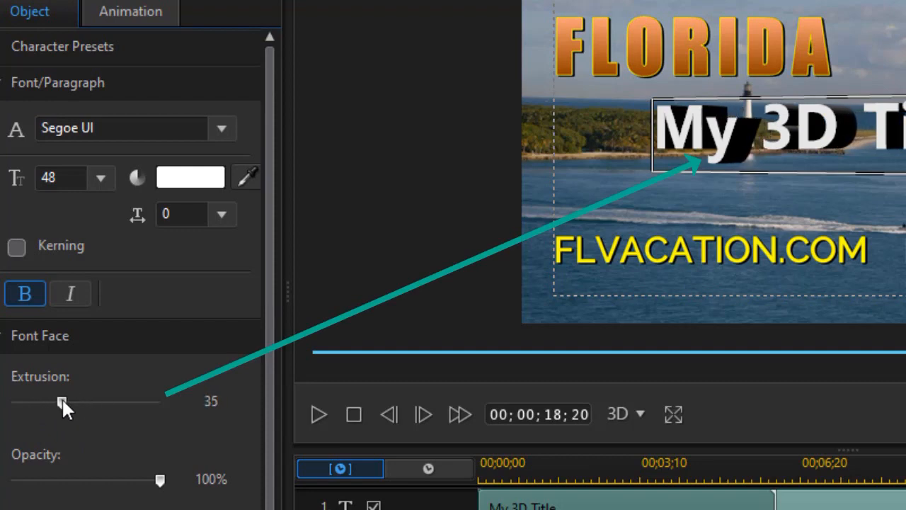
drag(62, 402, 160, 402)
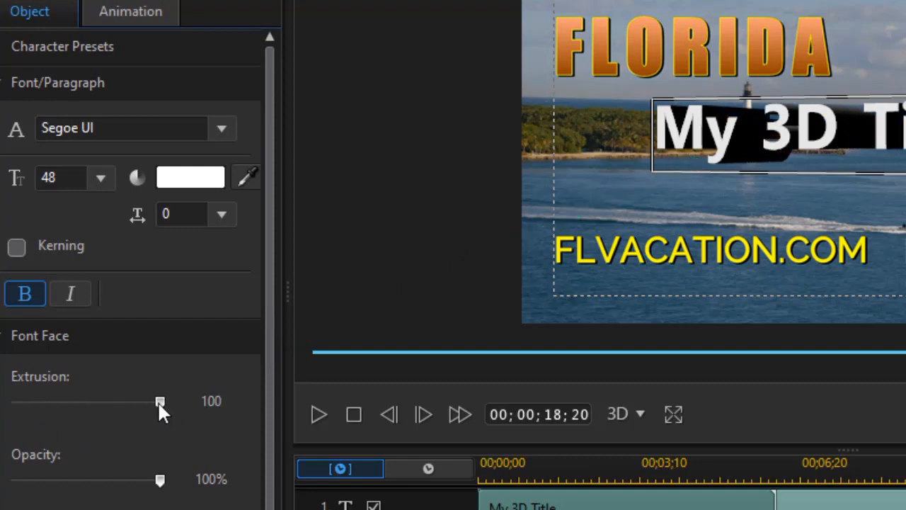
drag(158, 402, 12, 402)
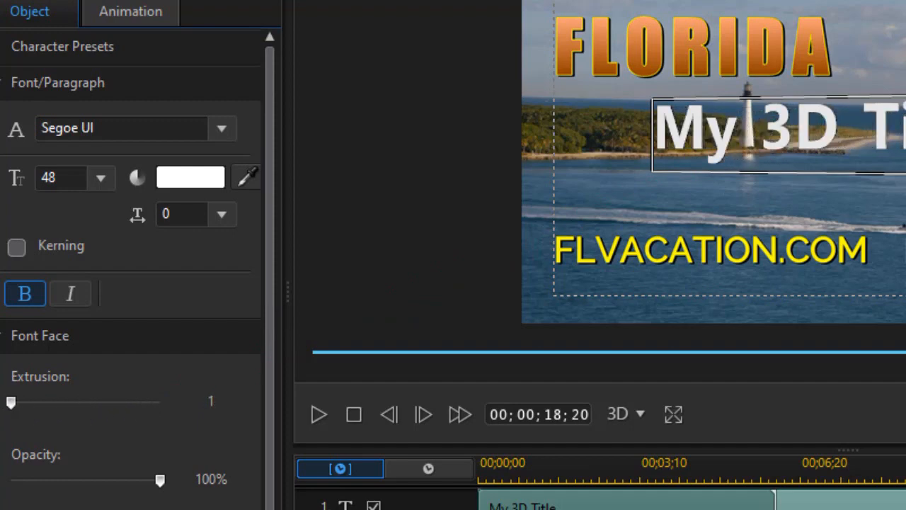
mouse_move(119, 422)
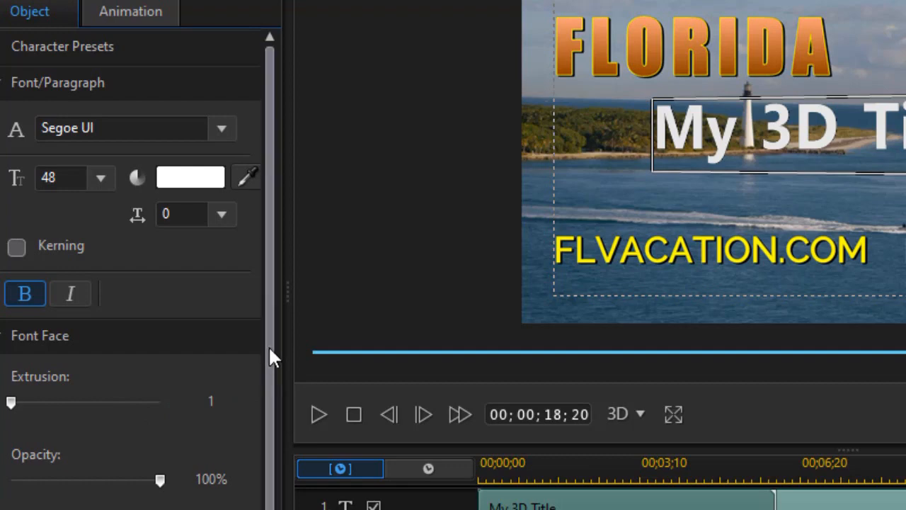
scroll(down, 3)
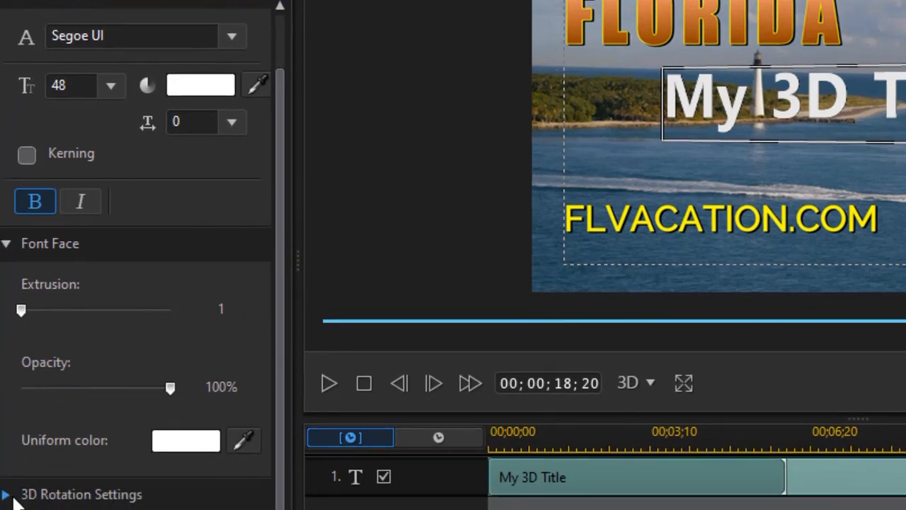
scroll(down, 3)
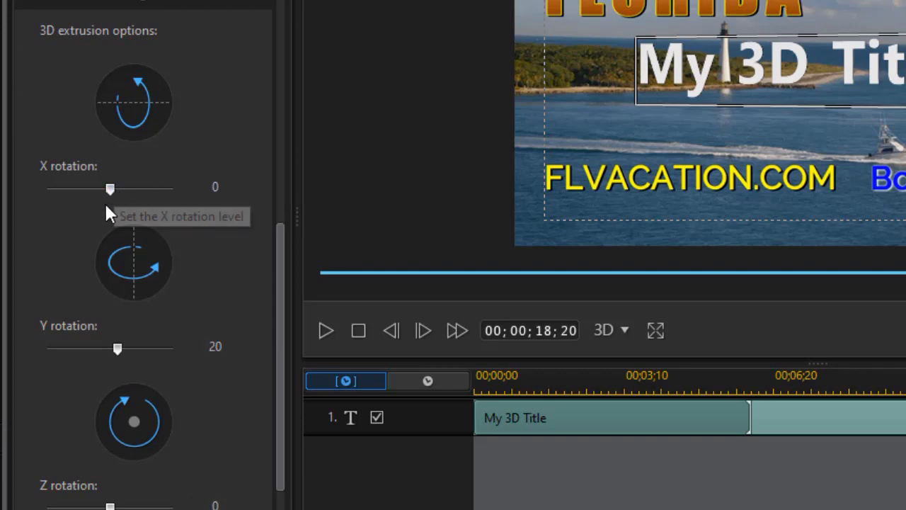
drag(111, 187, 116, 187)
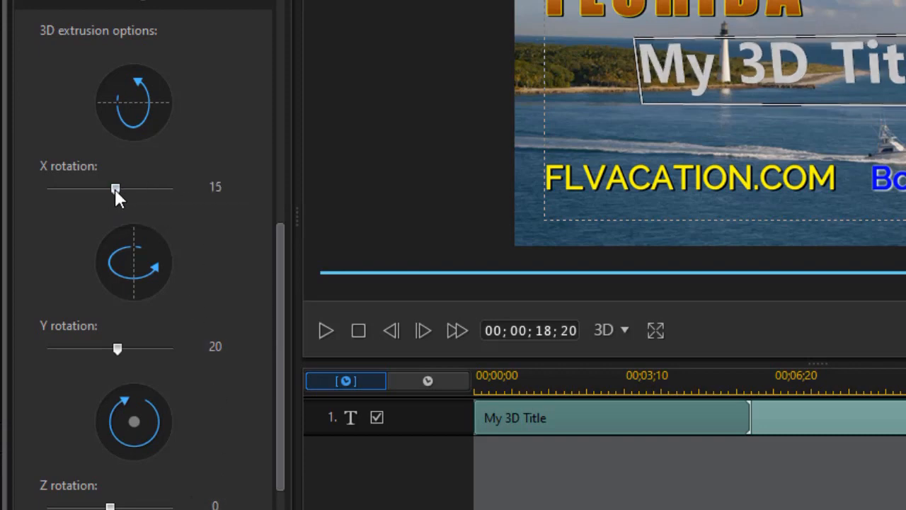
drag(116, 188, 84, 188)
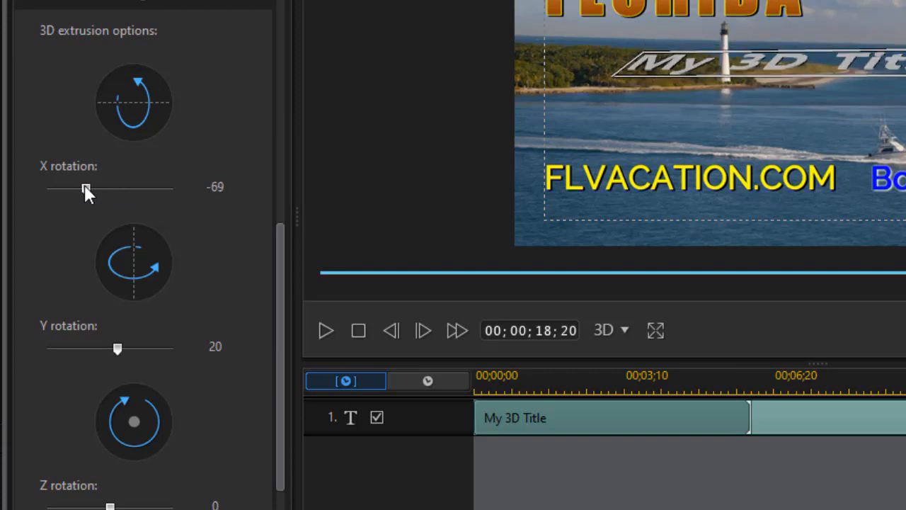
drag(84, 187, 106, 187)
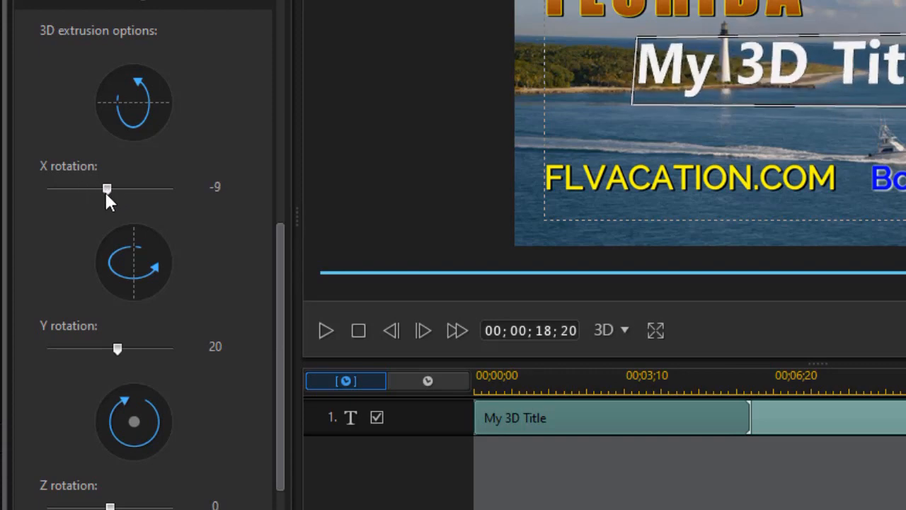
drag(107, 188, 109, 188)
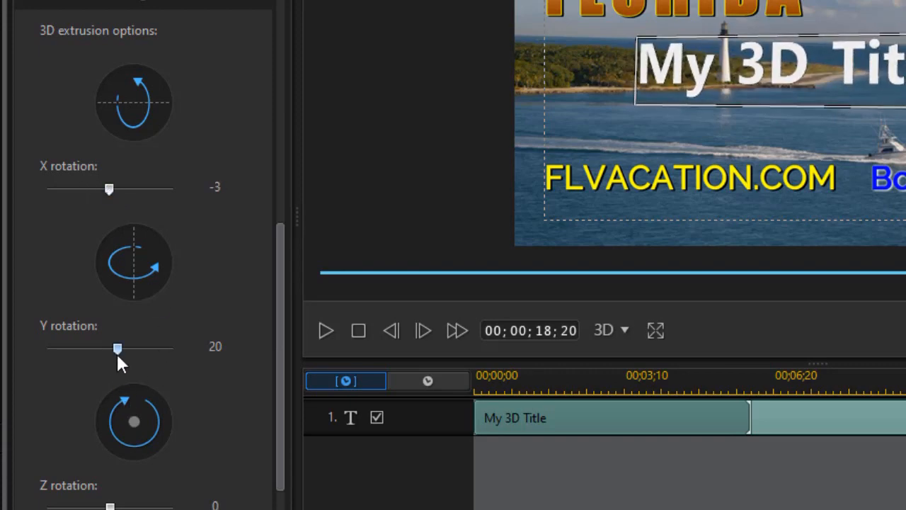
drag(117, 346, 142, 346)
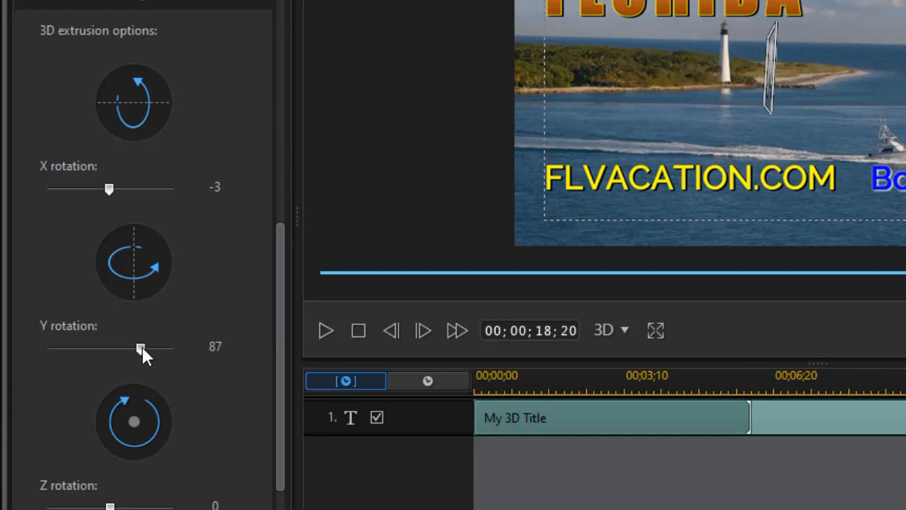
drag(141, 348, 119, 348)
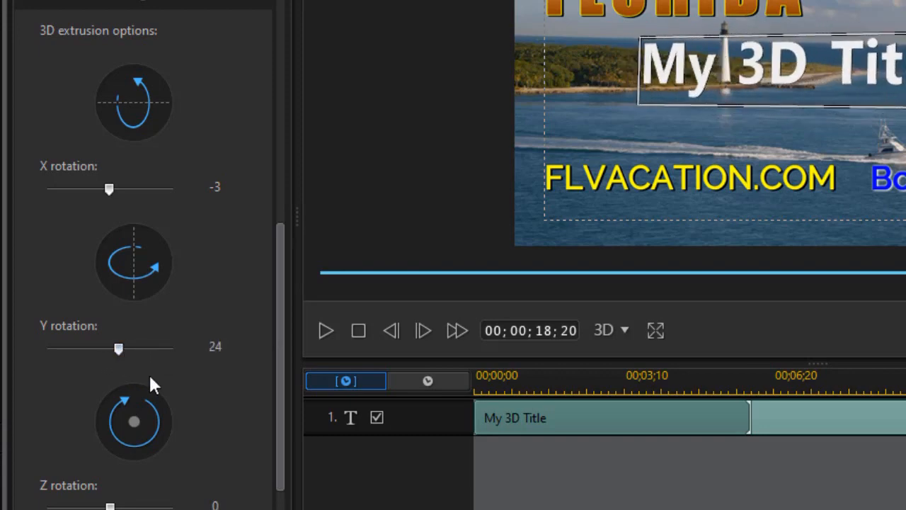
drag(109, 505, 119, 505)
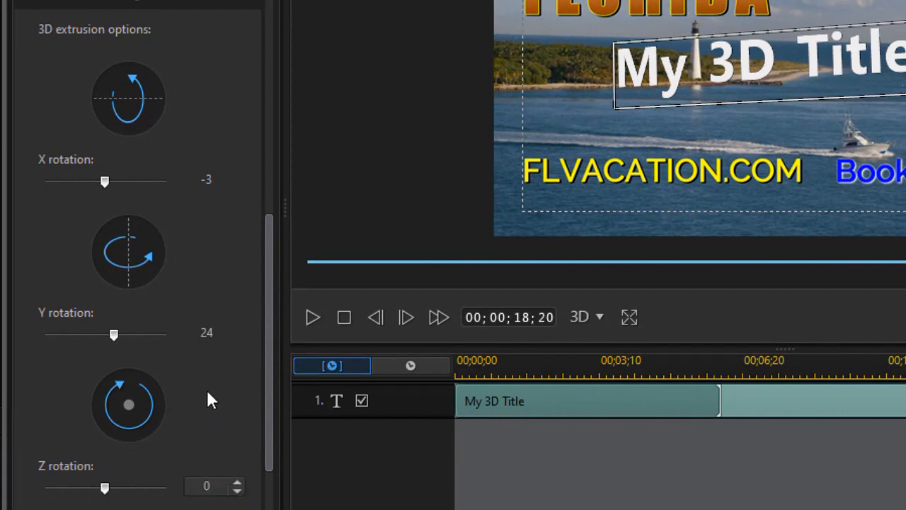
double_click(207, 333)
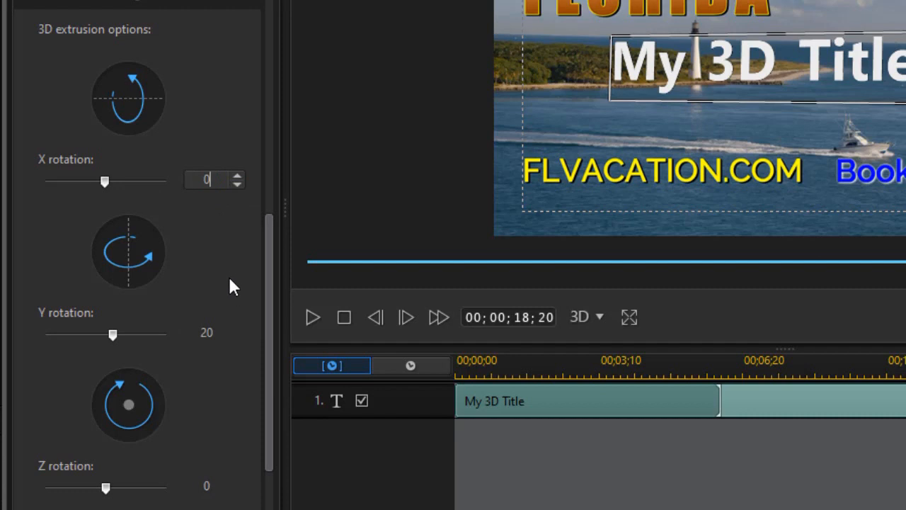
mouse_move(609, 354)
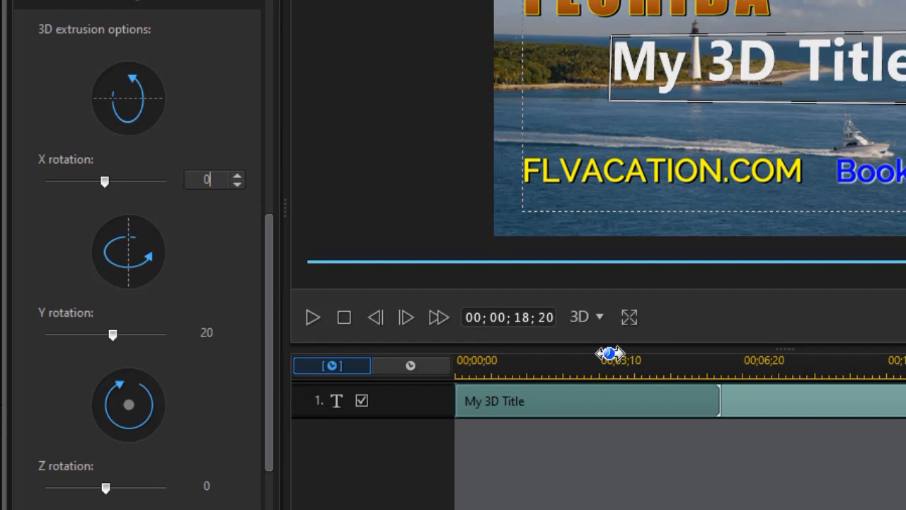
mouse_move(610, 354)
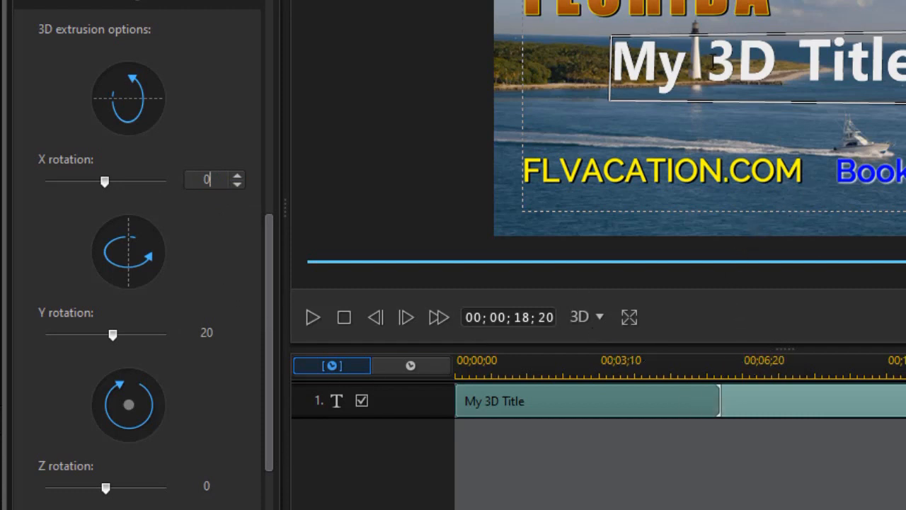
mouse_move(113, 334)
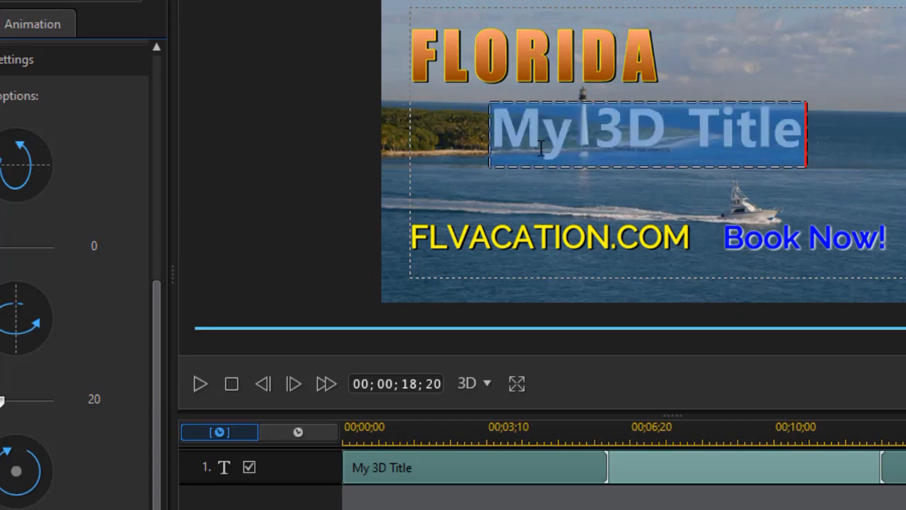
Step: Replace the title text 'My 3D Title' with 'Vacation 2022'
text(V)
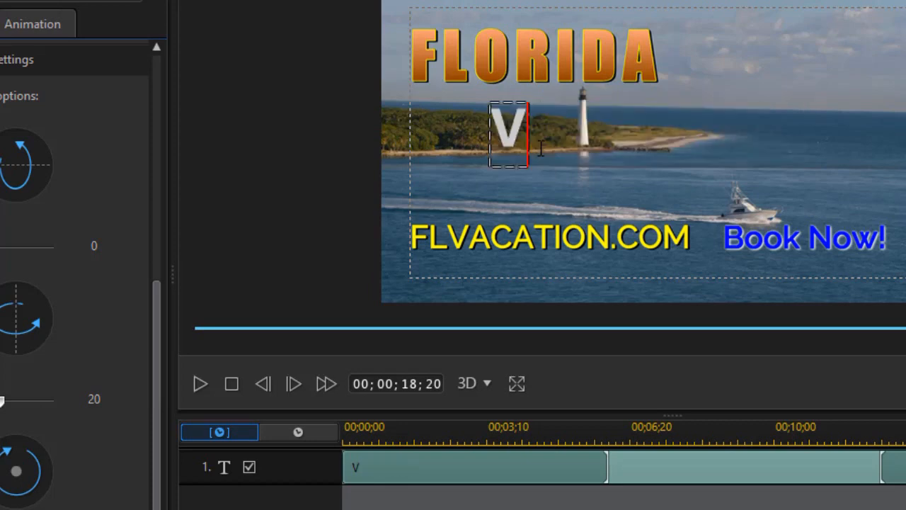
text(Vacation 2022)
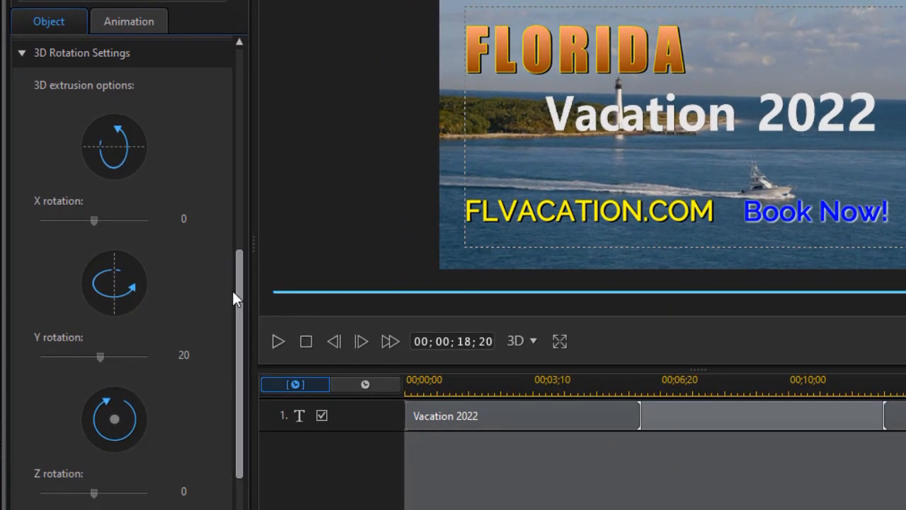
mouse_move(99, 357)
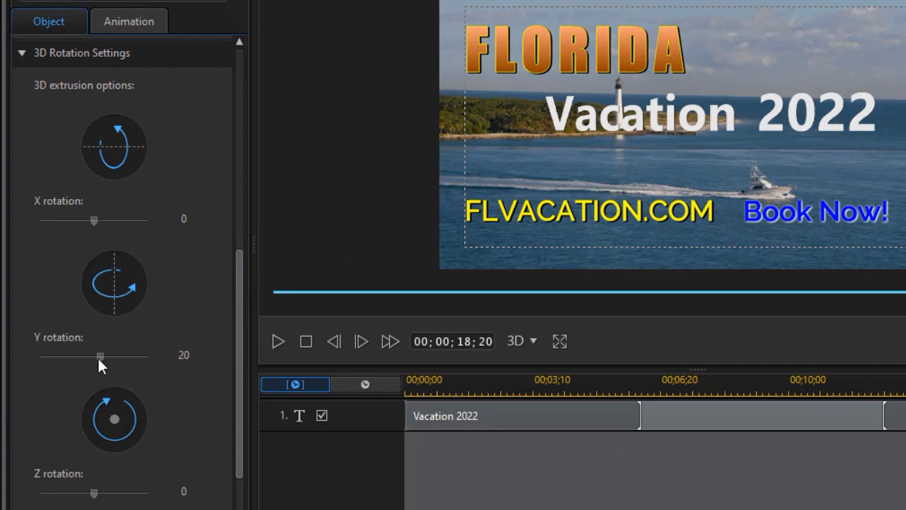
mouse_move(102, 363)
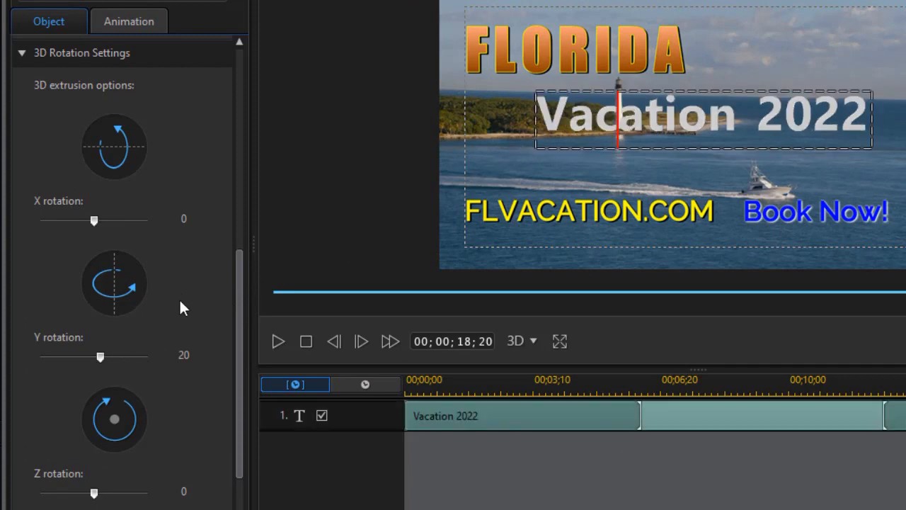
Step: Raise the title's Y rotation from 20 to 60, leaving X at 0
drag(100, 357, 110, 357)
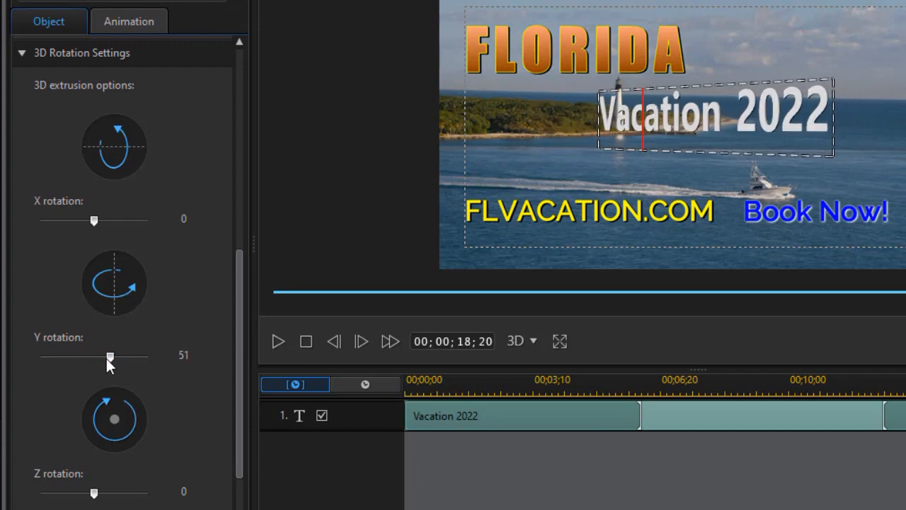
drag(111, 355, 114, 356)
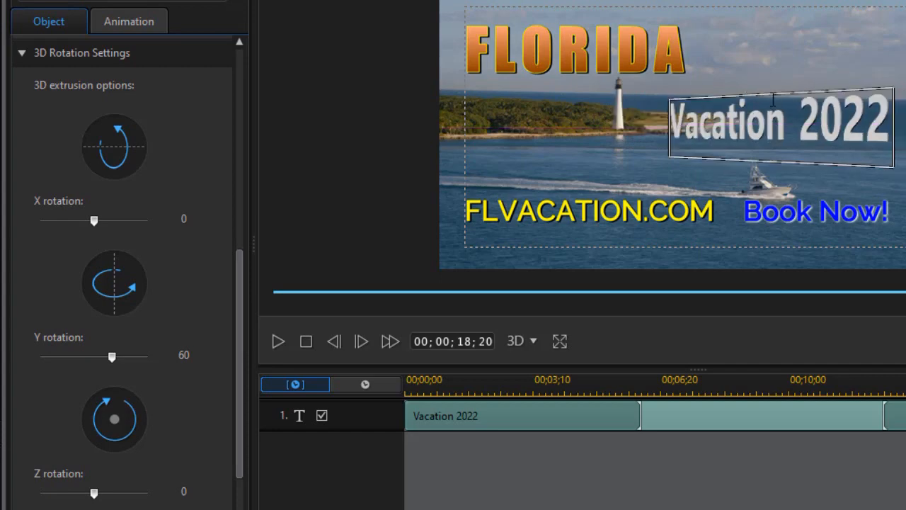
mouse_move(507, 416)
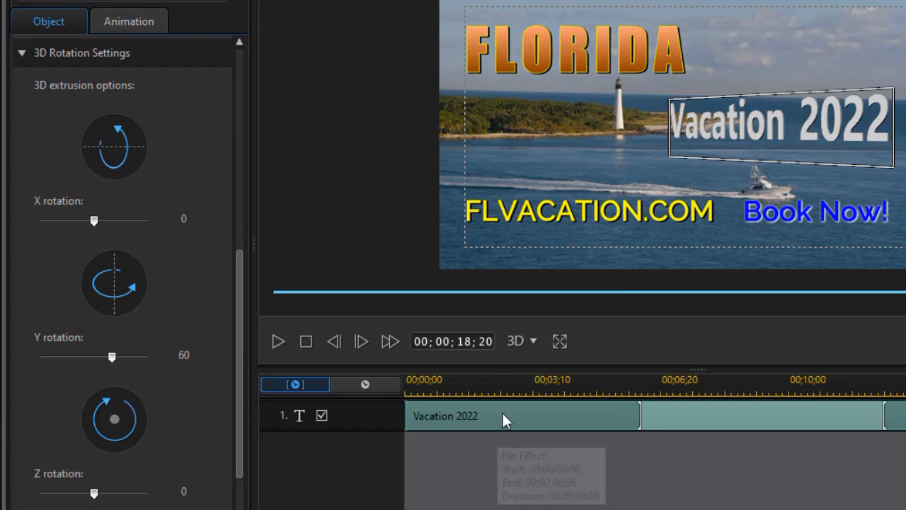
mouse_move(495, 418)
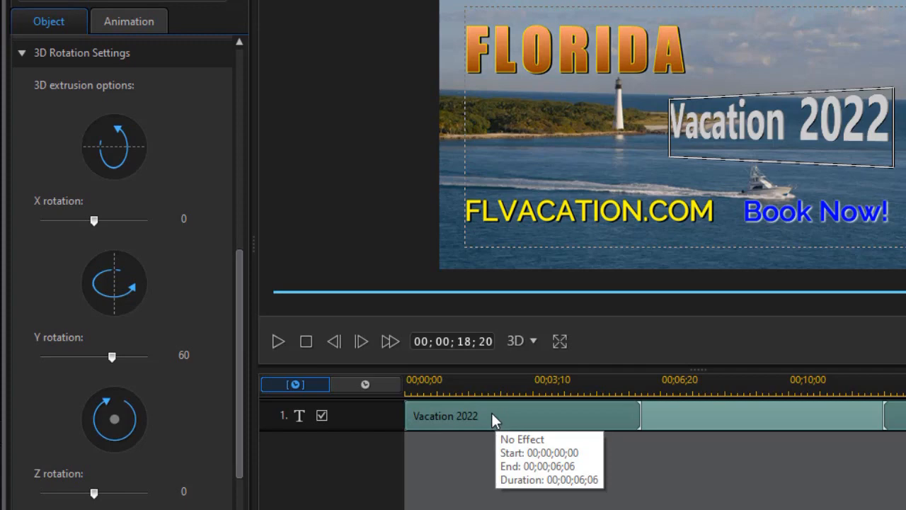
mouse_move(497, 420)
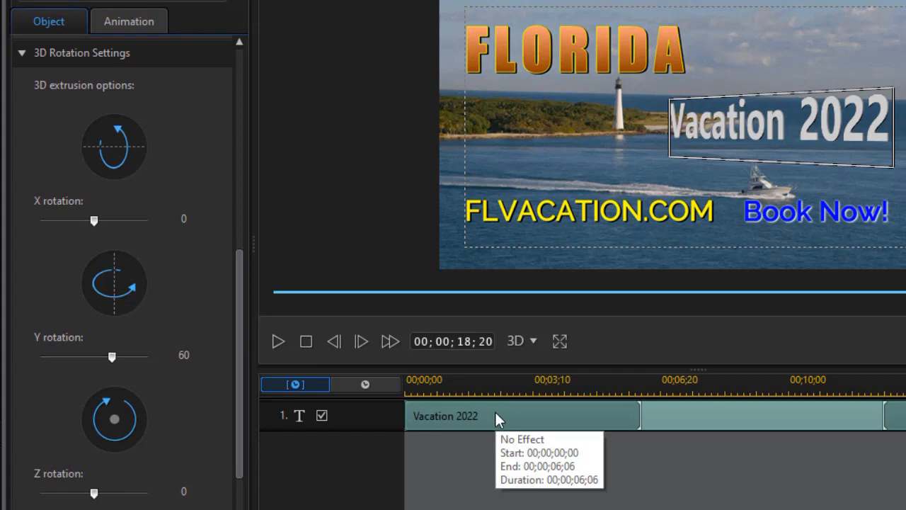
mouse_move(517, 419)
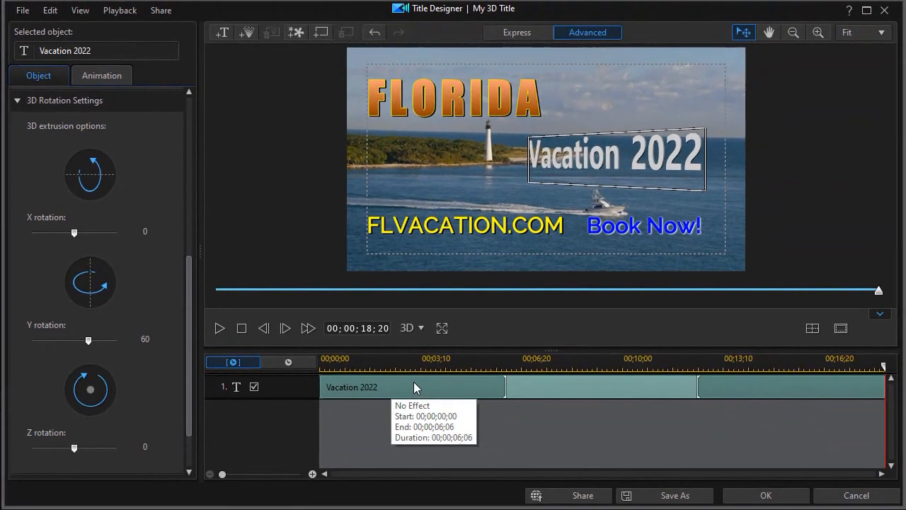
mouse_move(102, 75)
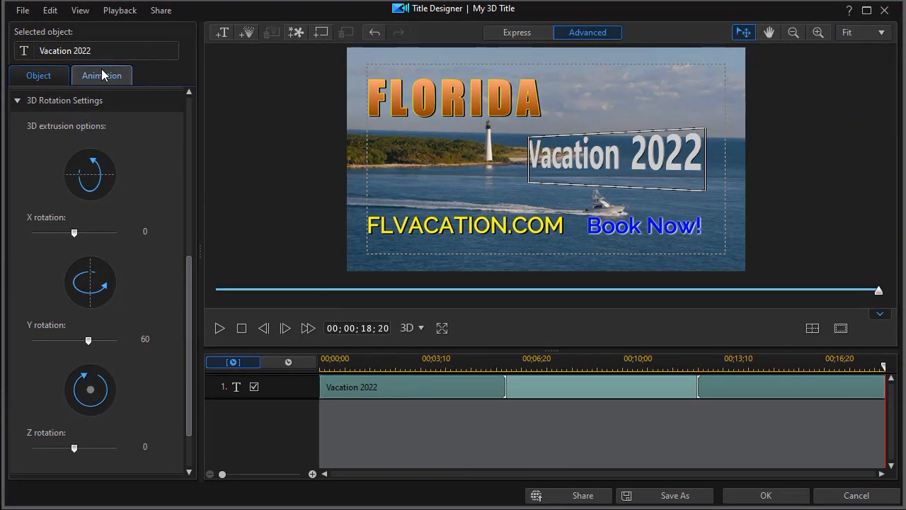
mouse_move(102, 77)
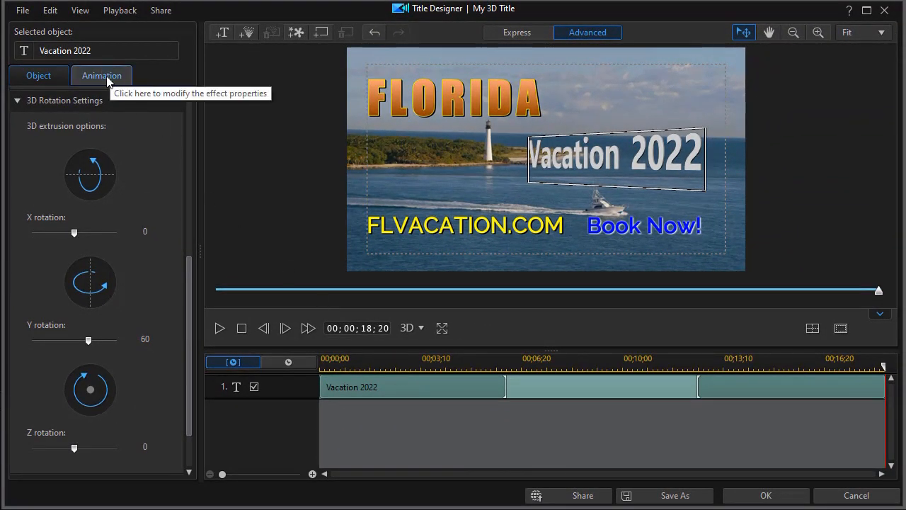
Step: Apply the 3D Zoom entrance from the In Animation list to the title
click(102, 77)
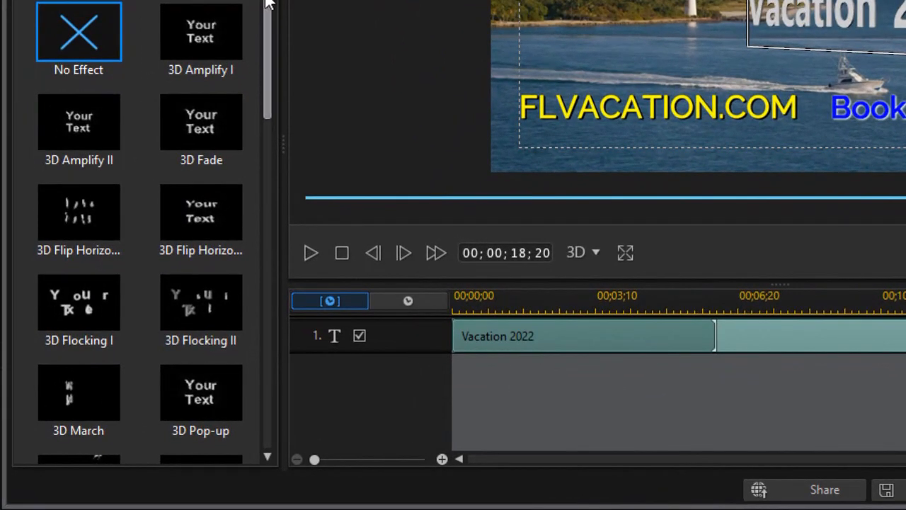
scroll(down, 3)
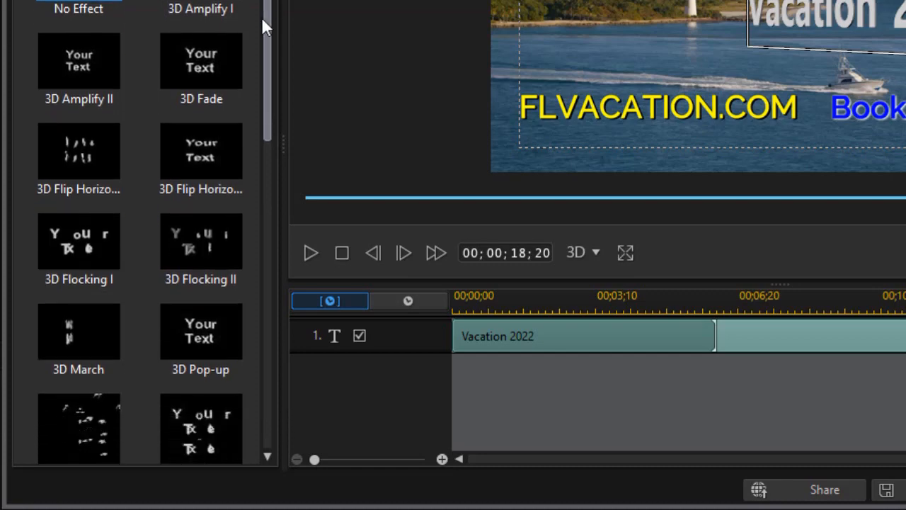
scroll(down, 3)
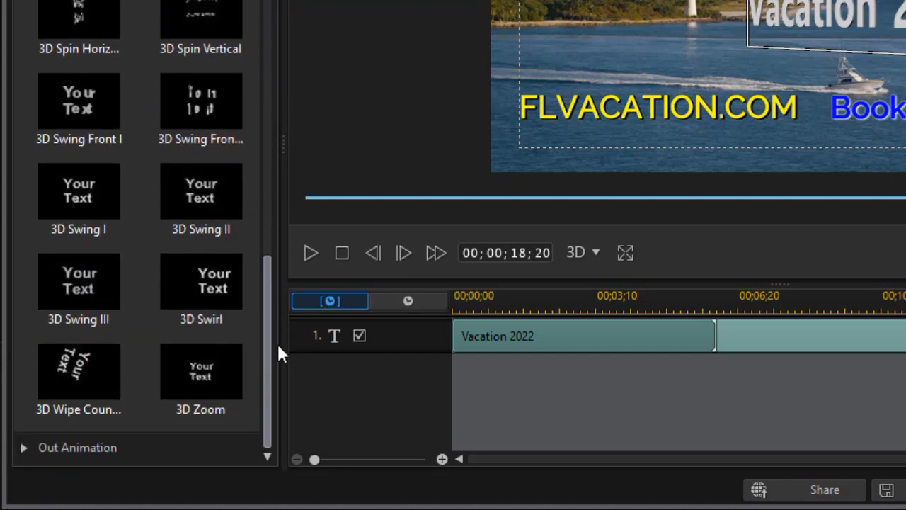
mouse_move(275, 351)
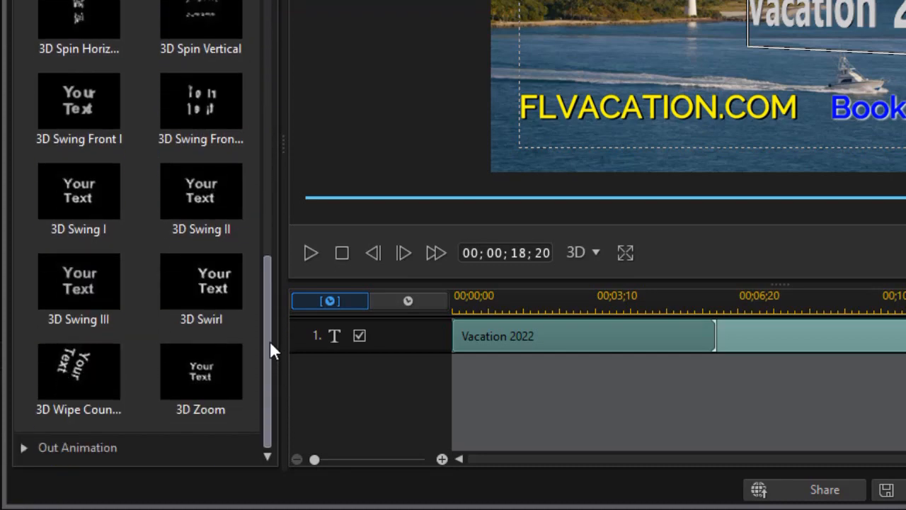
scroll(up, 3)
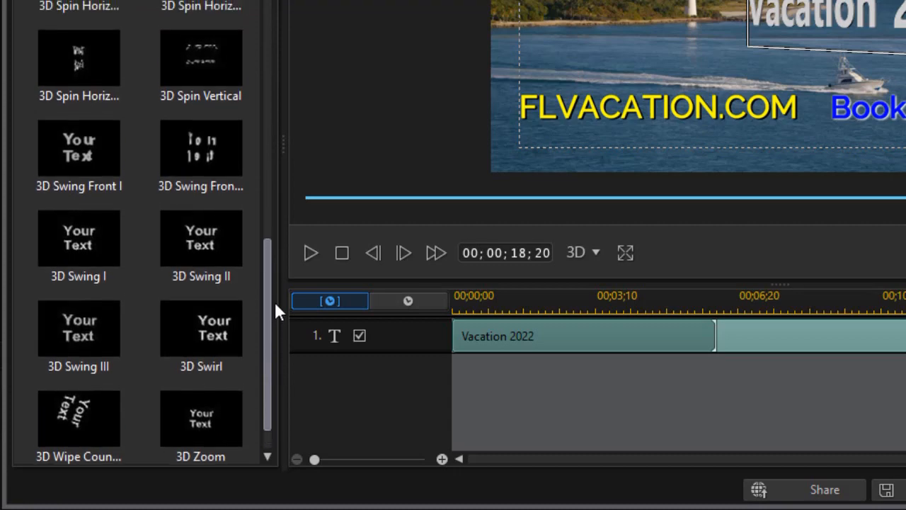
scroll(up, 3)
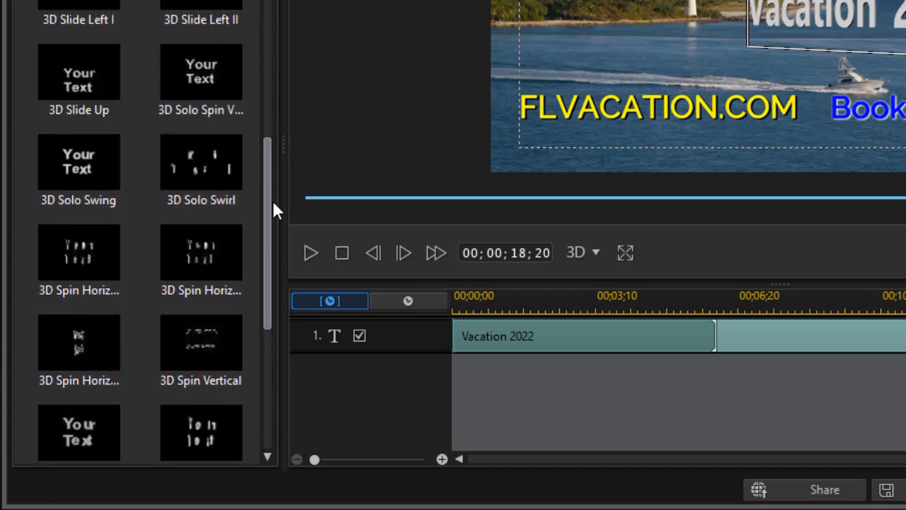
scroll(down, 3)
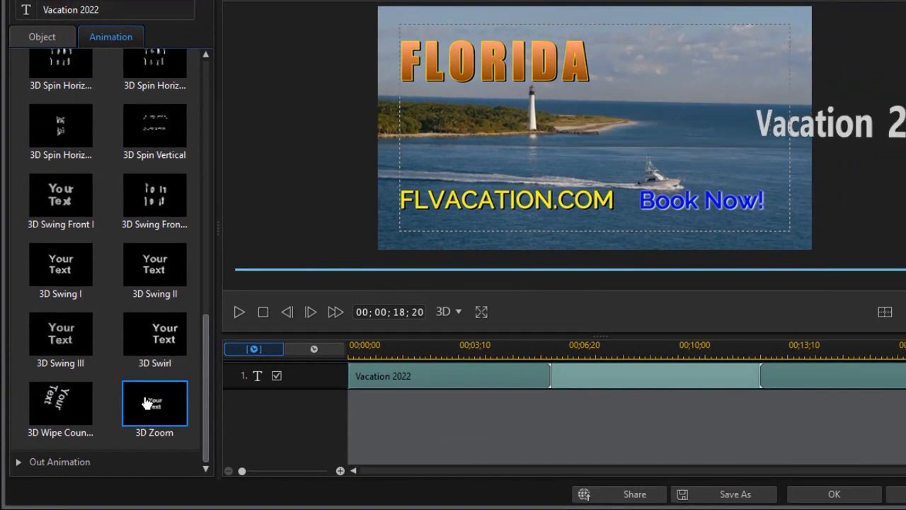
click(154, 403)
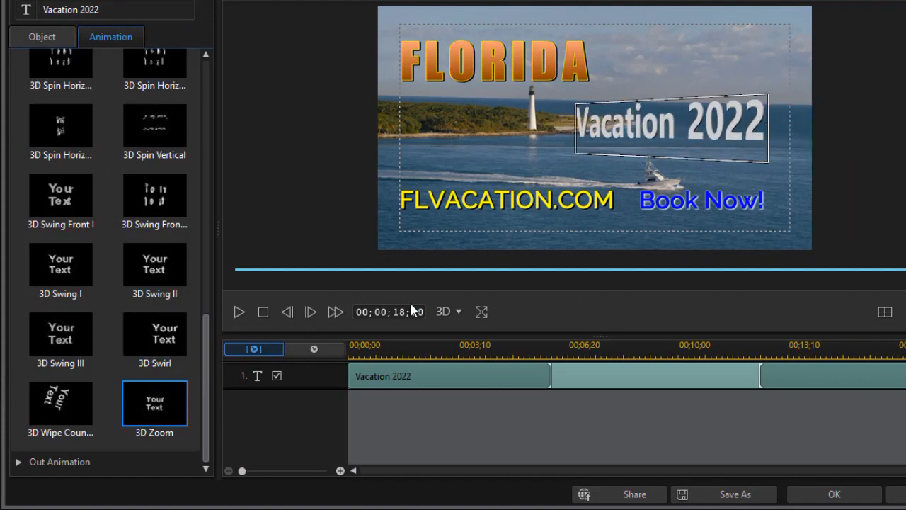
mouse_move(677, 196)
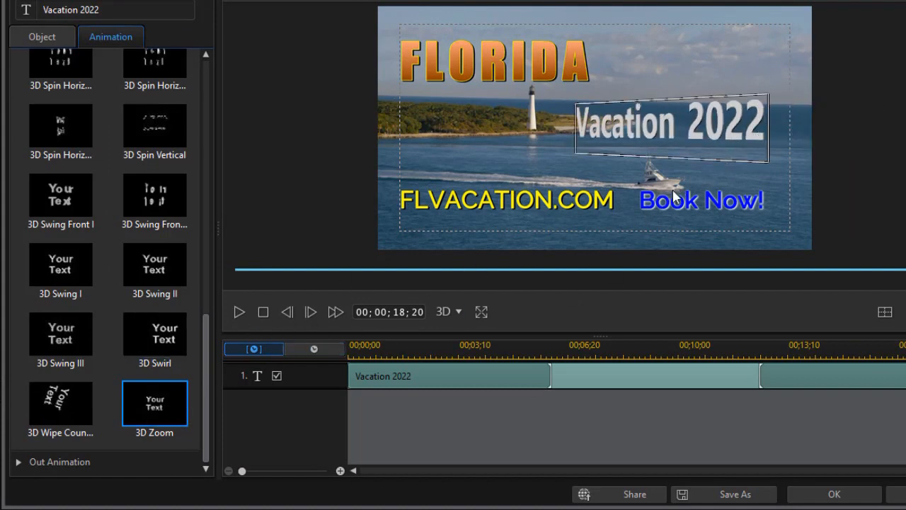
mouse_move(396, 388)
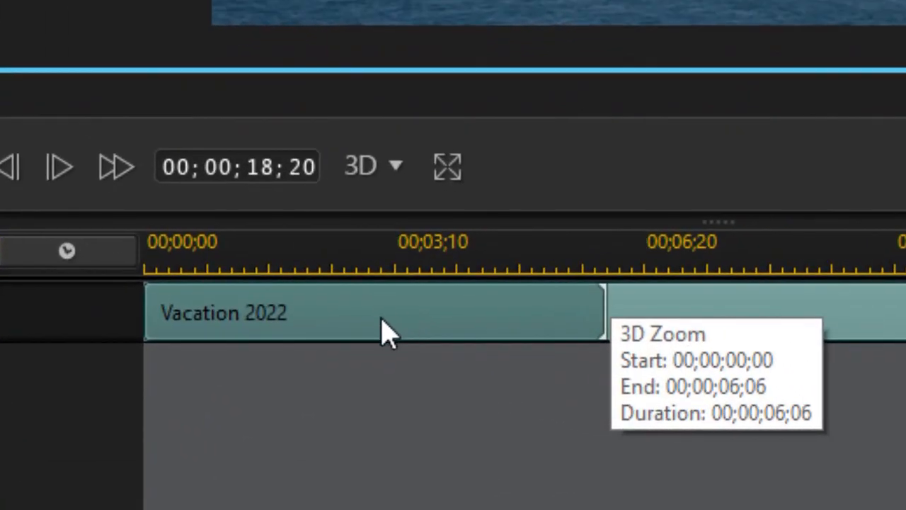
mouse_move(612, 306)
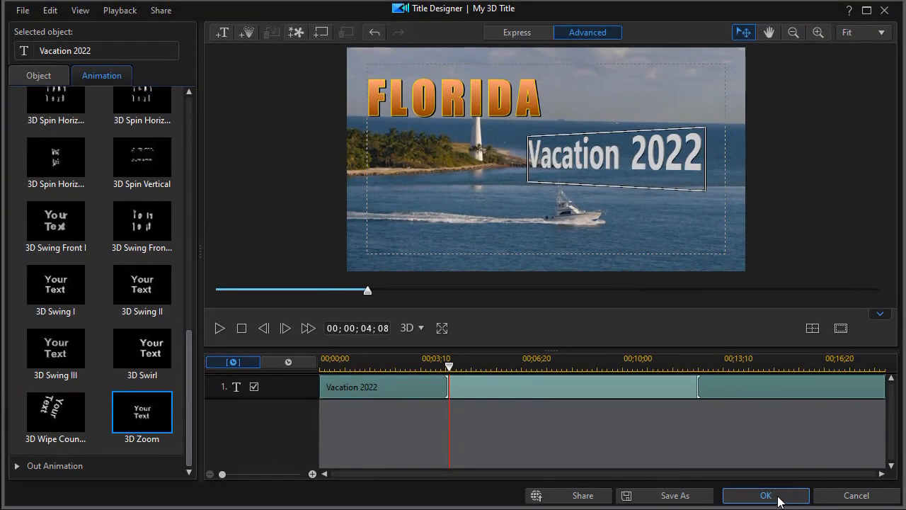
Step: Confirm the Title Designer edits and play back the angled title zooming in beside FLORIDA
click(764, 496)
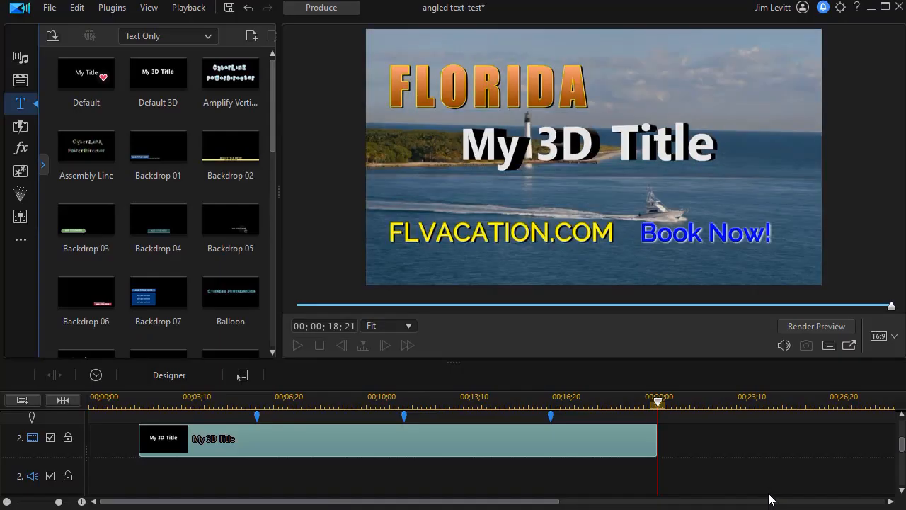
drag(658, 404, 577, 403)
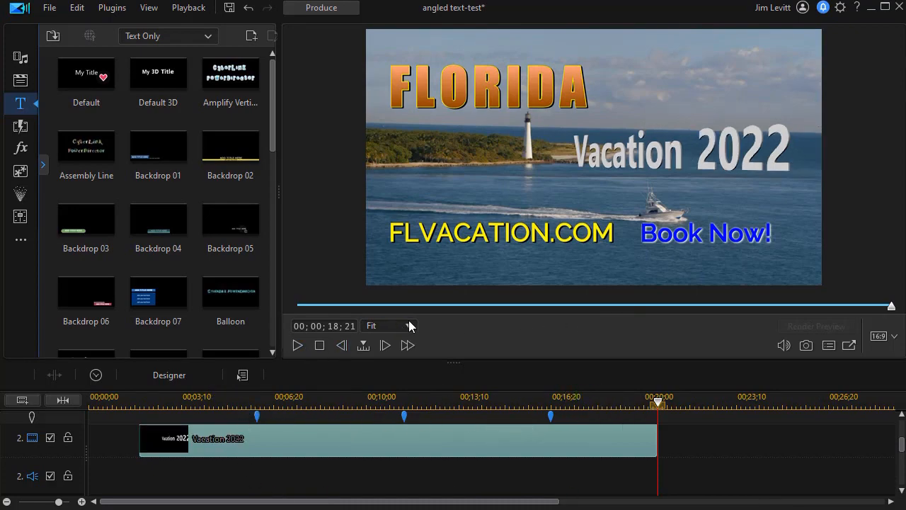
click(849, 345)
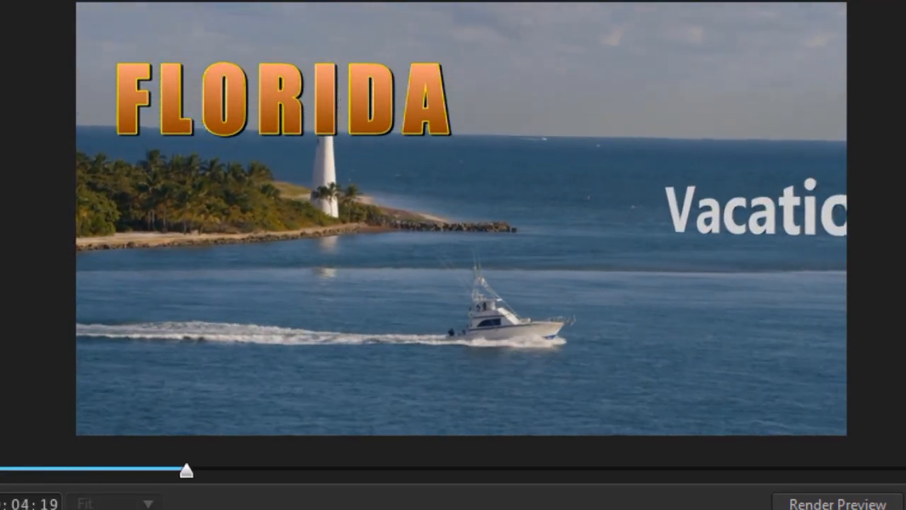
drag(186, 470, 286, 470)
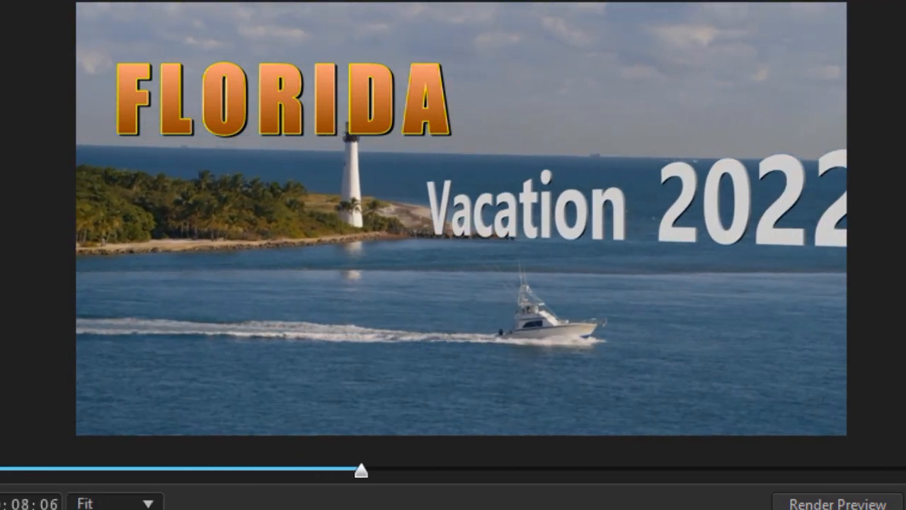
mouse_move(450, 356)
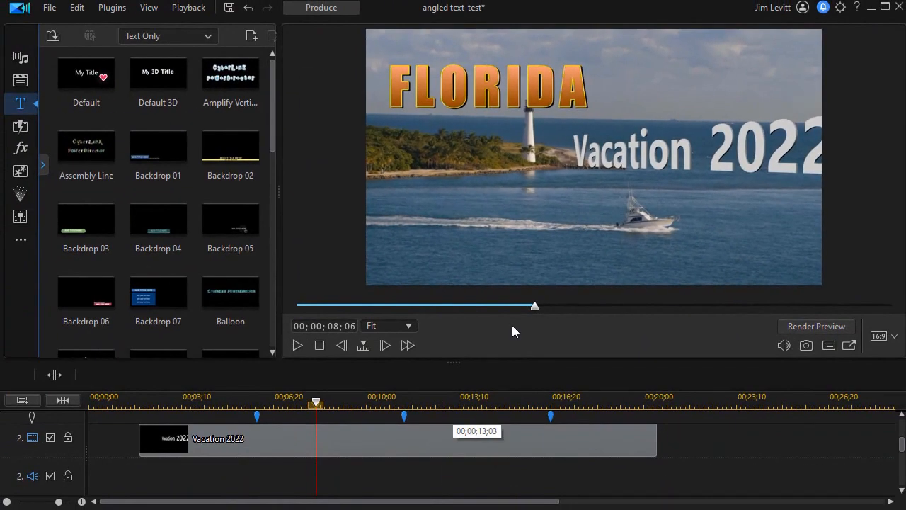
mouse_move(437, 440)
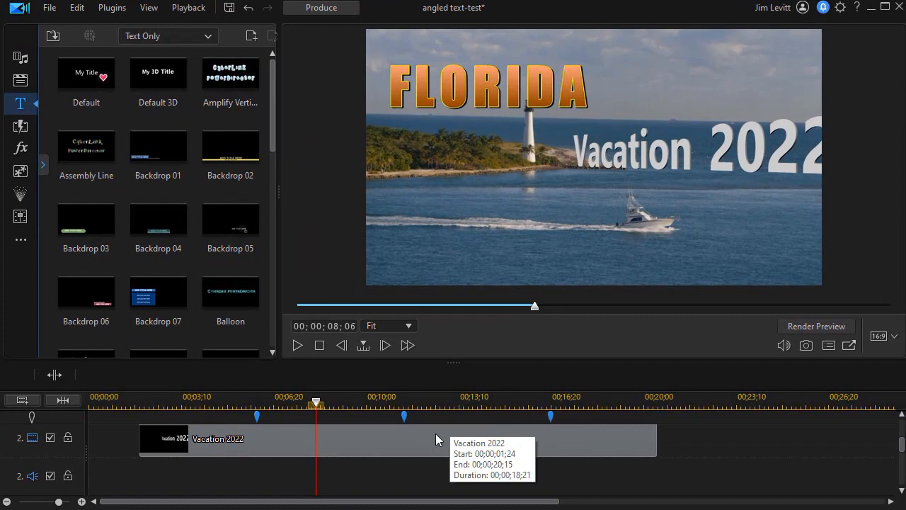
mouse_move(414, 440)
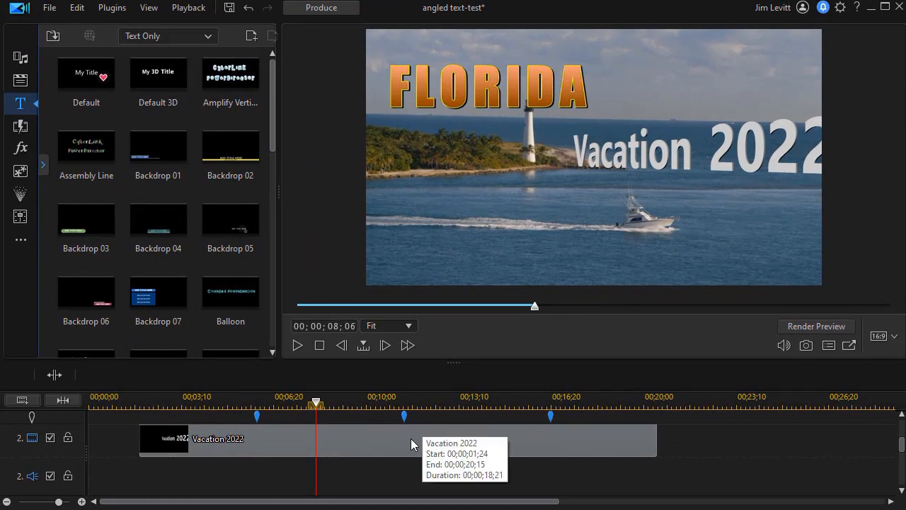
mouse_move(280, 451)
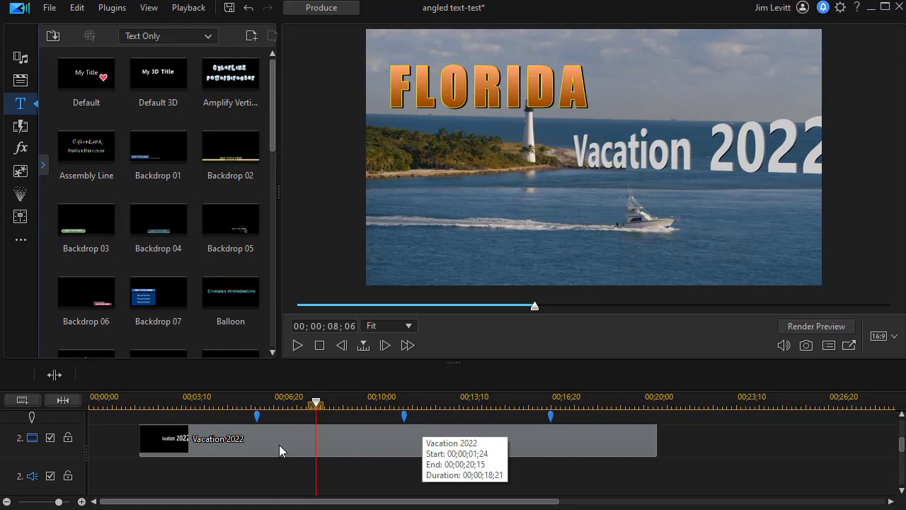
mouse_move(269, 444)
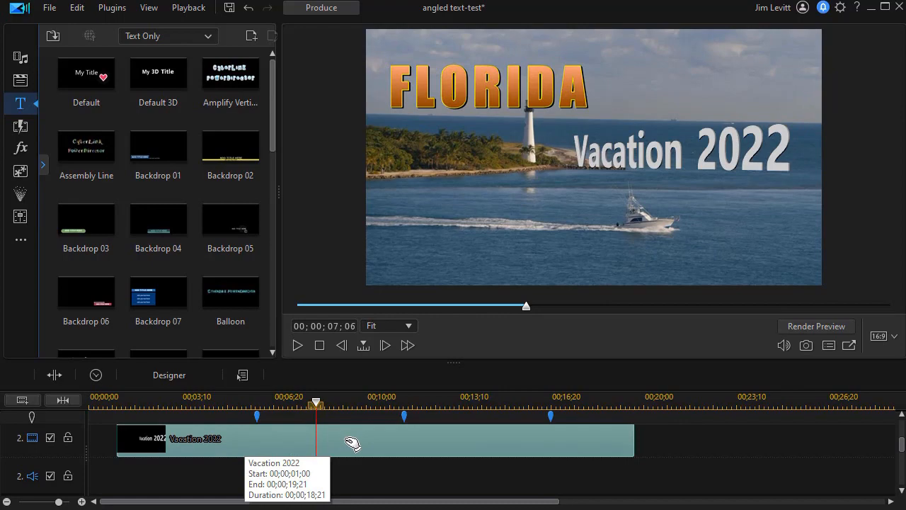
mouse_move(347, 446)
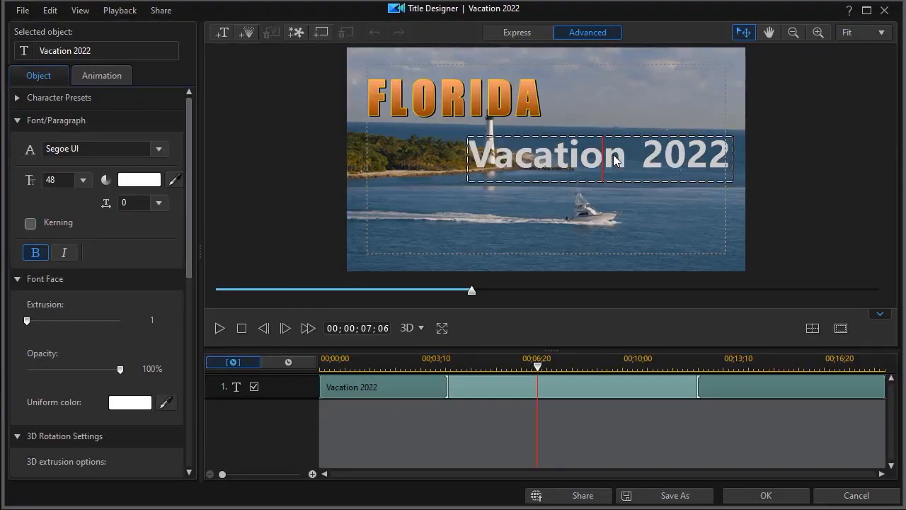
Step: Reposition the Vacation 2022 title within the frame in Title Designer
drag(611, 157, 575, 135)
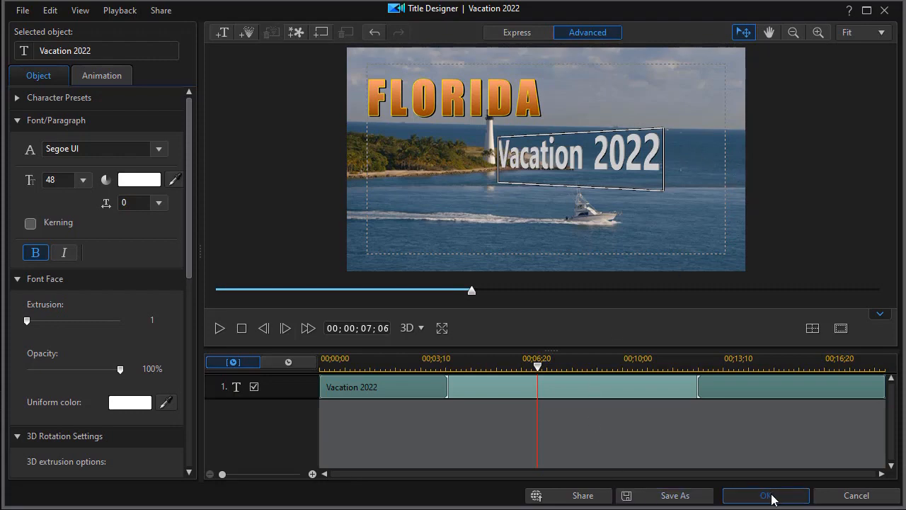
Step: Confirm the title edits and scrub through the final zoom-in beside FLORIDA
click(764, 496)
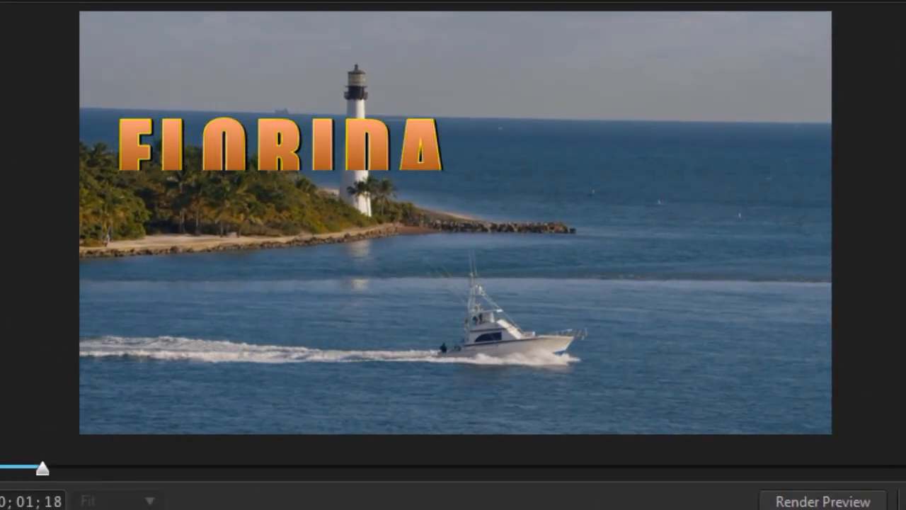
drag(43, 467, 139, 467)
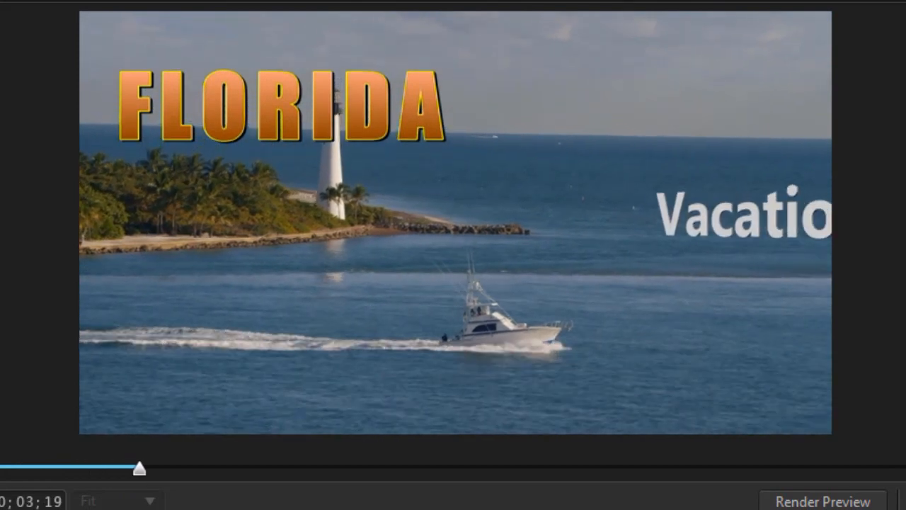
drag(139, 467, 227, 467)
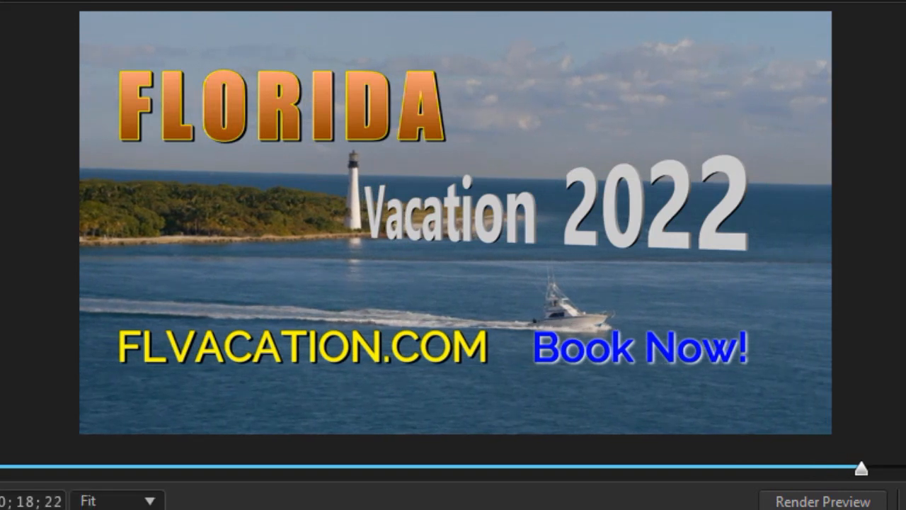
mouse_move(389, 262)
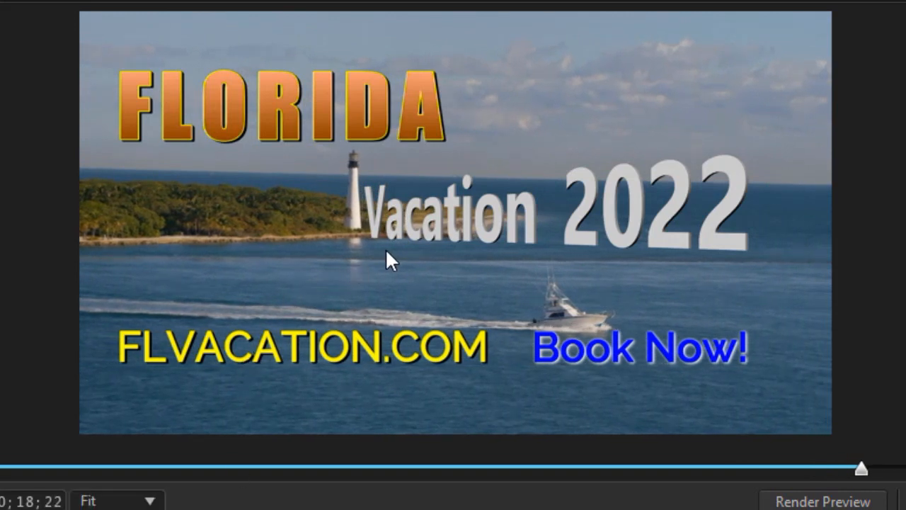
mouse_move(331, 308)
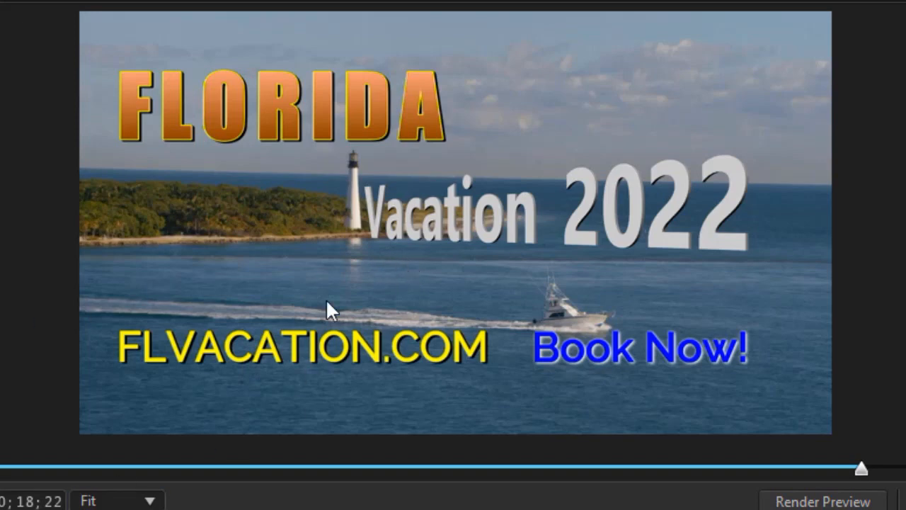
mouse_move(418, 255)
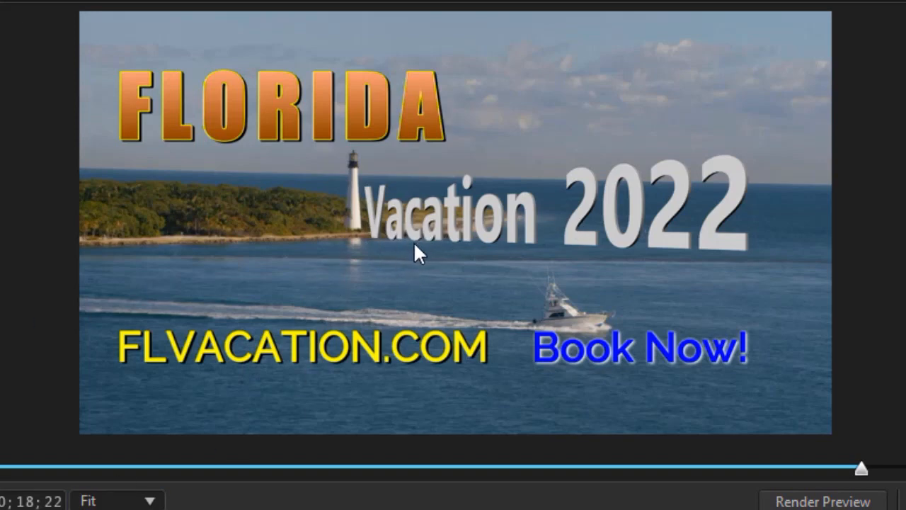
mouse_move(393, 260)
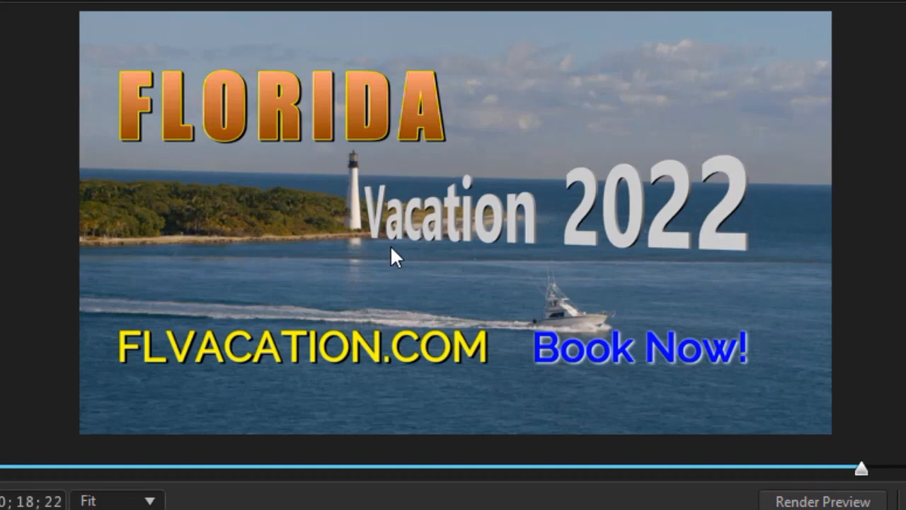
mouse_move(388, 249)
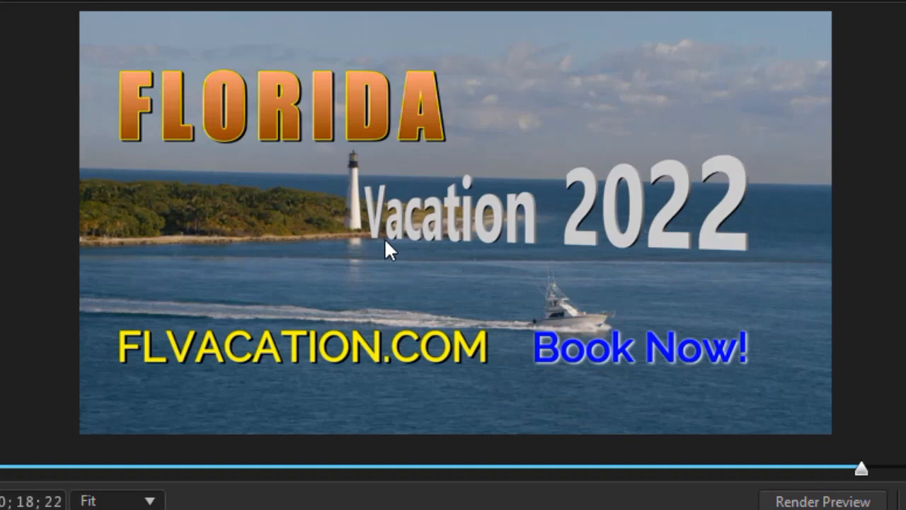
mouse_move(380, 244)
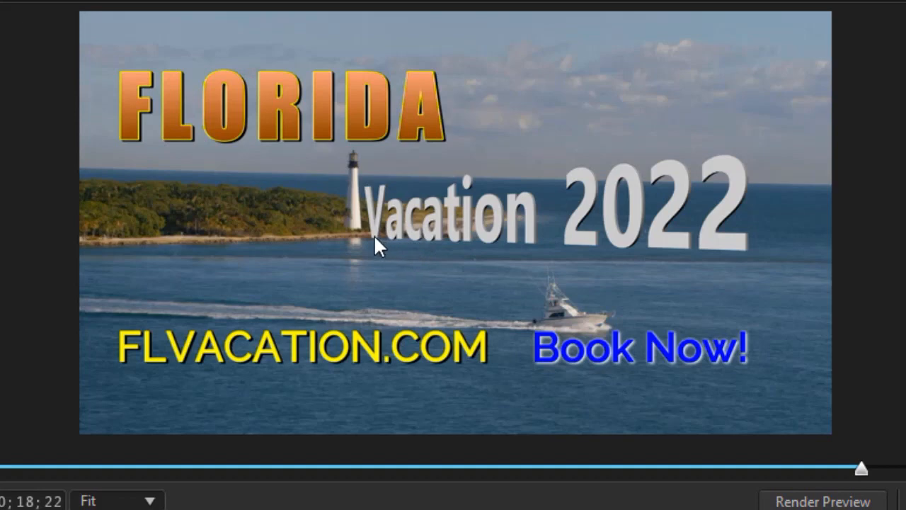